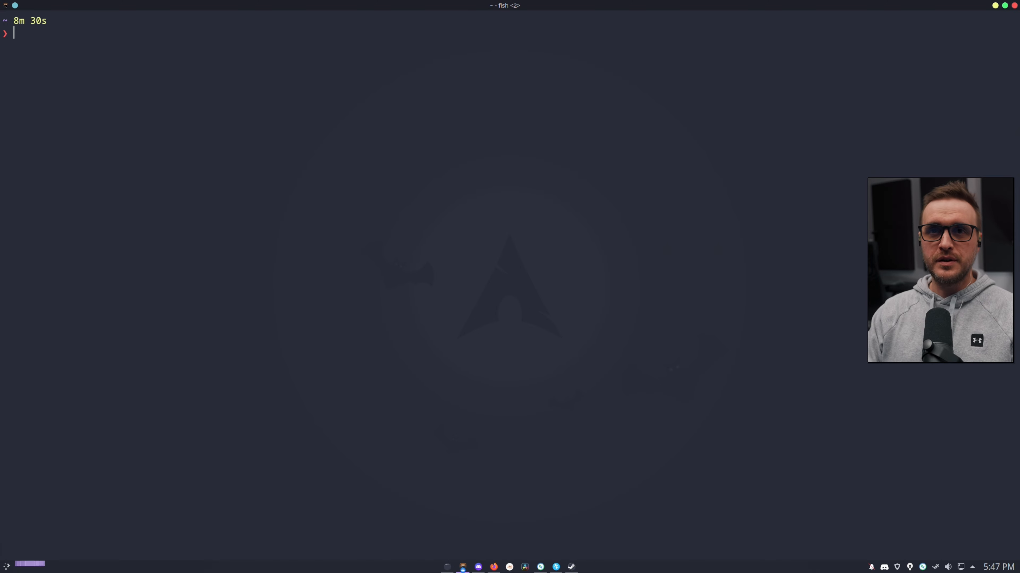
# SSH into 172.22.22.252 as root and authenticate with the root password.
pyautogui.write('ssh root@172.22.22.252')
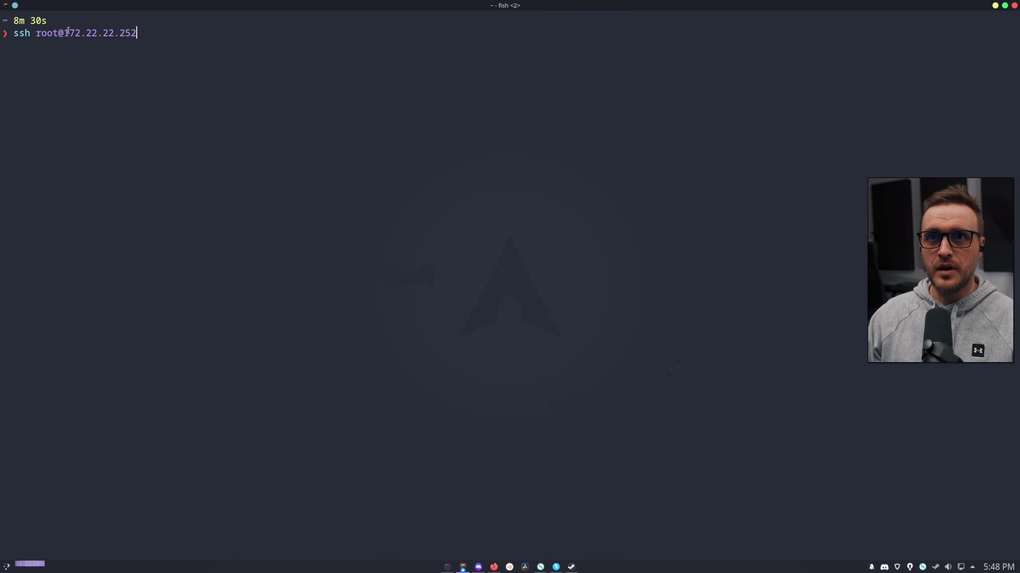
pyautogui.moveTo(162, 32)
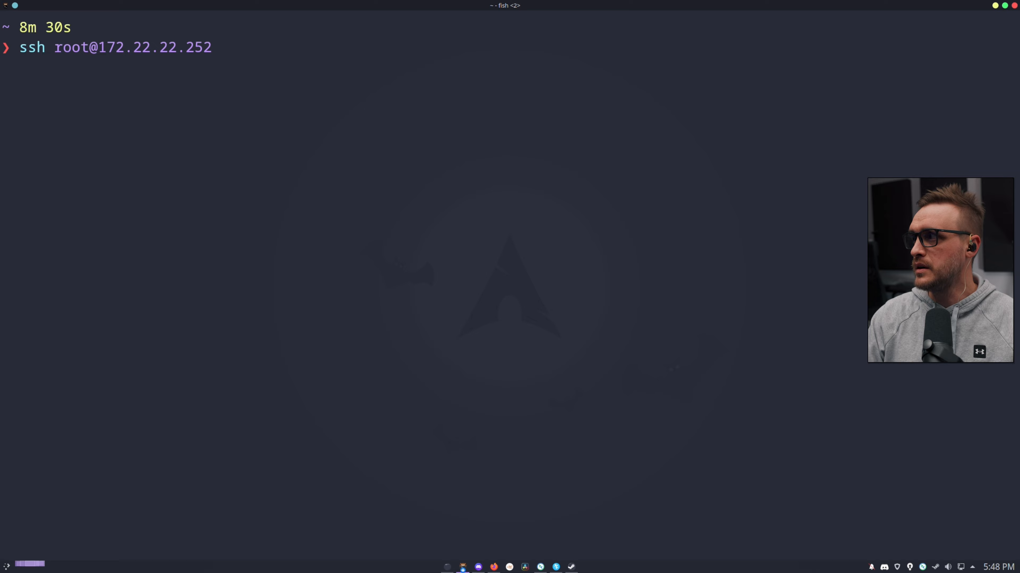
pyautogui.press('Return')
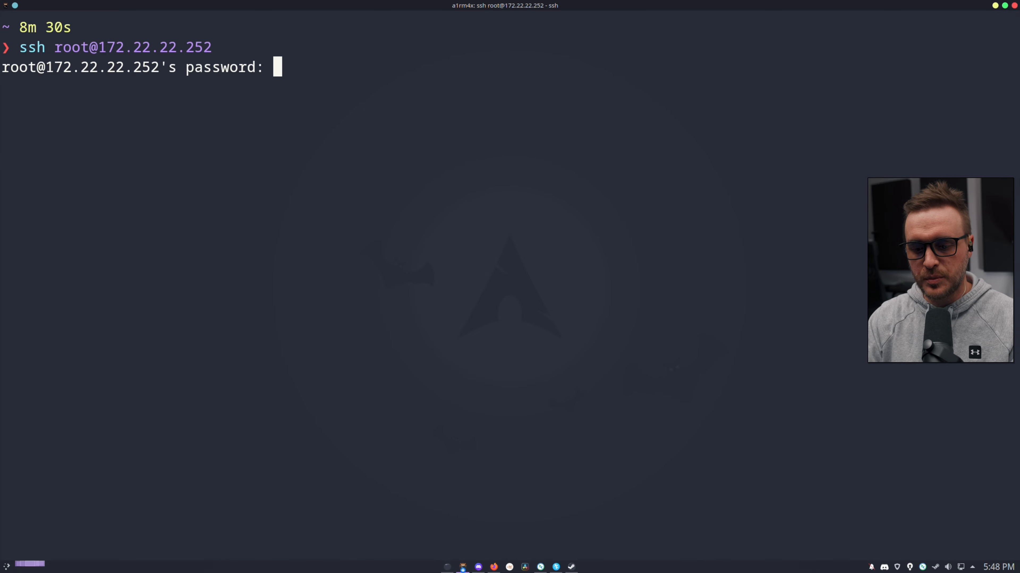
pyautogui.press('Return')
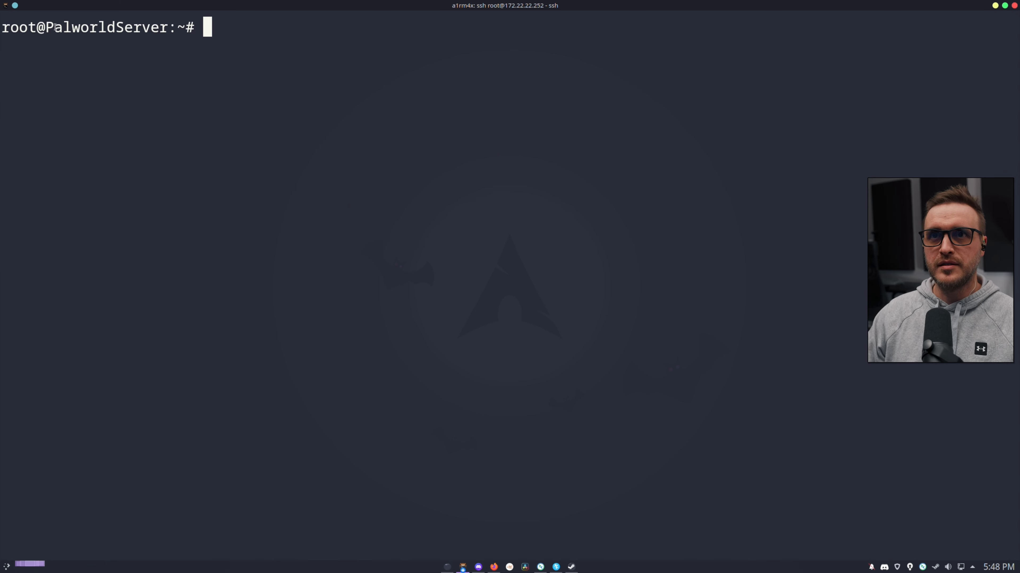
pyautogui.moveTo(267, 46)
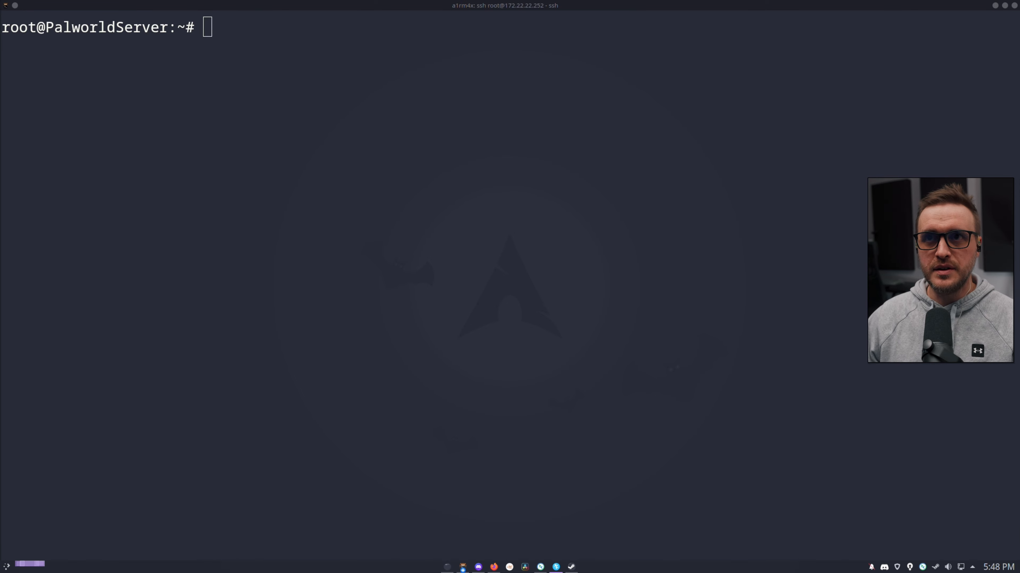
# Run apt update && apt dist-upgrade and confirm the 26-package upgrade with Y.
pyautogui.write('apt update && apt dist-upgrade')
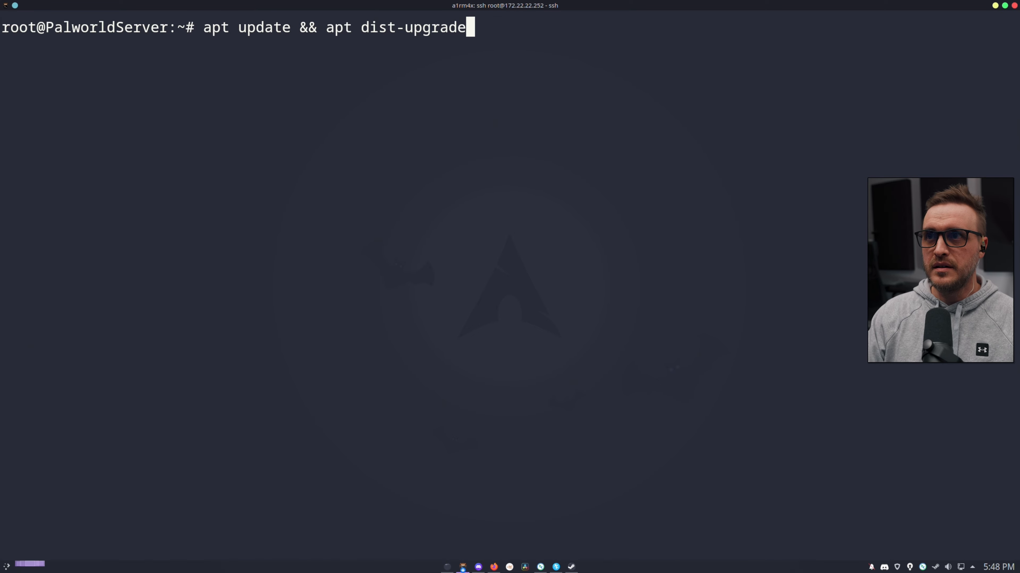
pyautogui.press('Return')
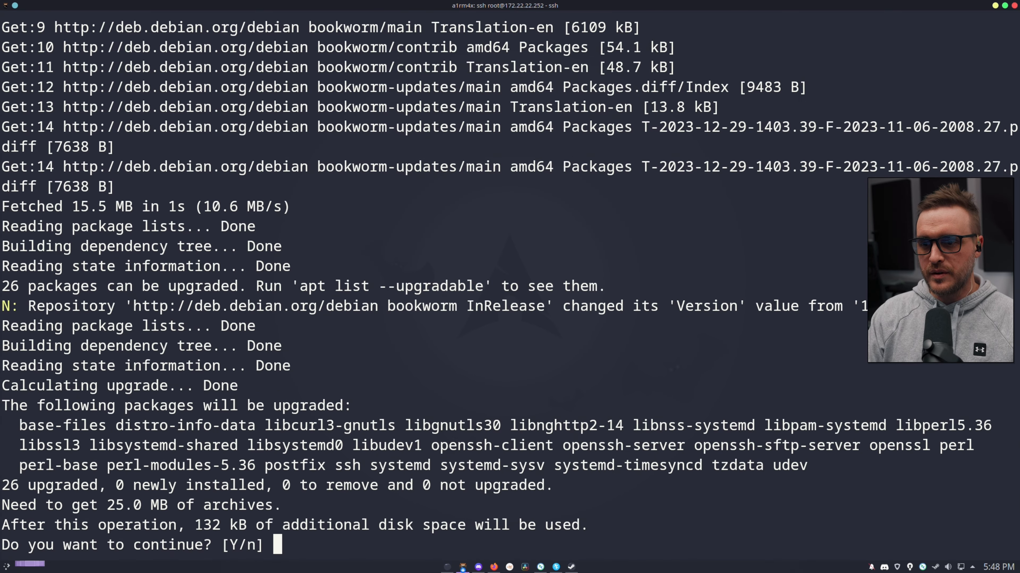
pyautogui.write('Y')
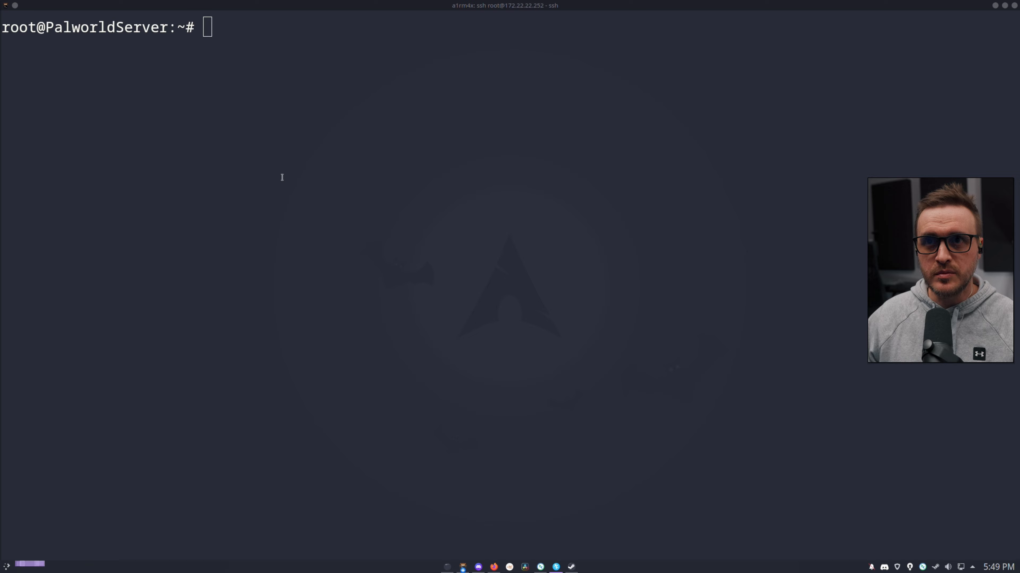
# Install software-properties-common (50 packages), then begin the steamcmd install with i386 libraries.
pyautogui.write('apt install software-properties-common')
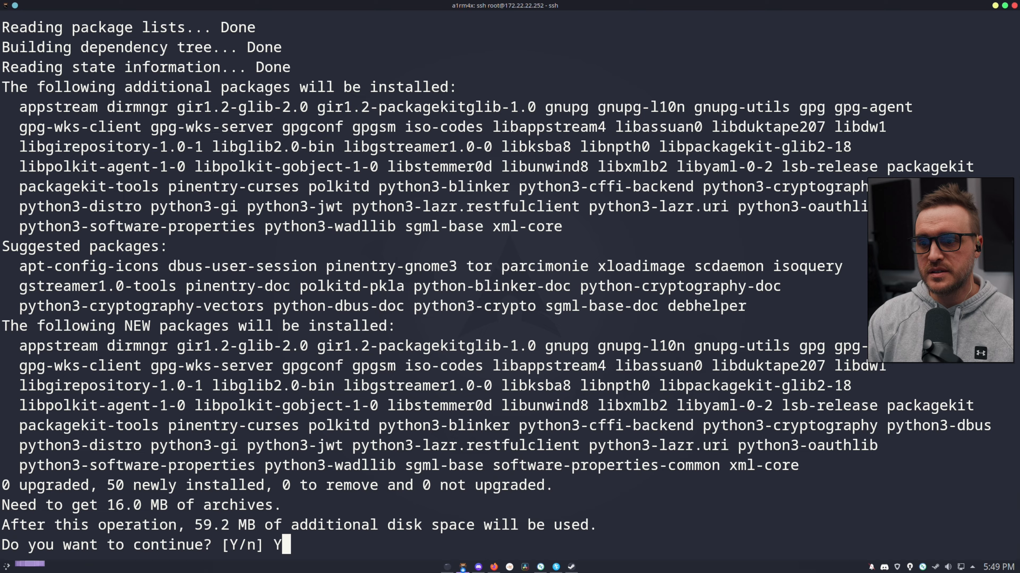
pyautogui.press('Return')
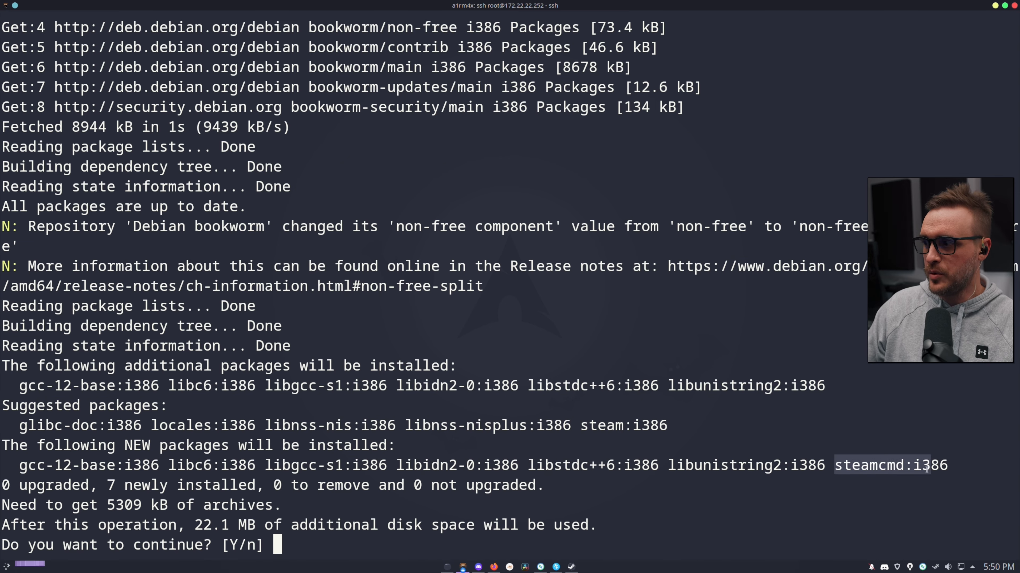
pyautogui.press('Return')
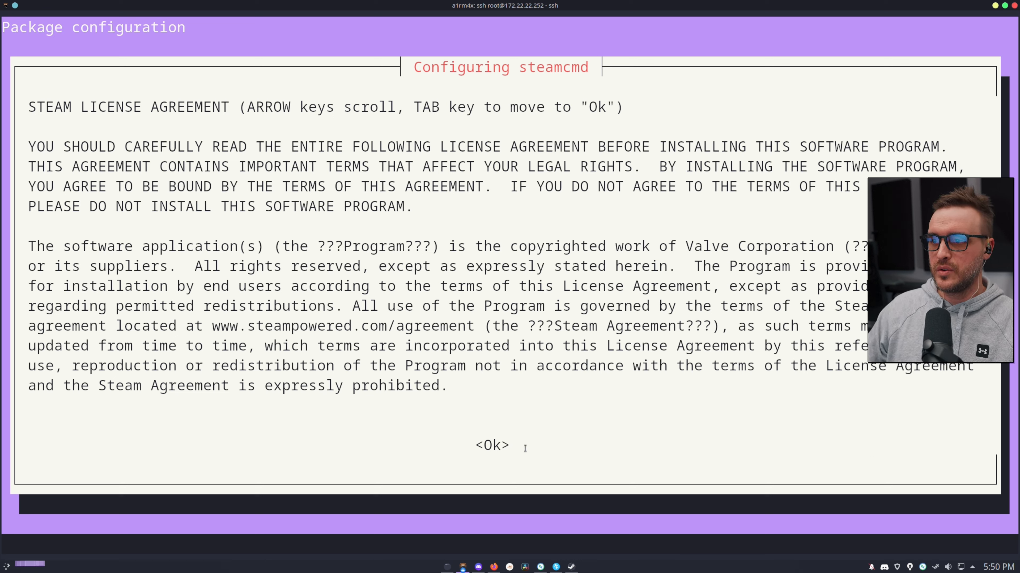
# Acknowledge the license text and choose I AGREE so steamcmd finishes installing.
pyautogui.press('Tab')
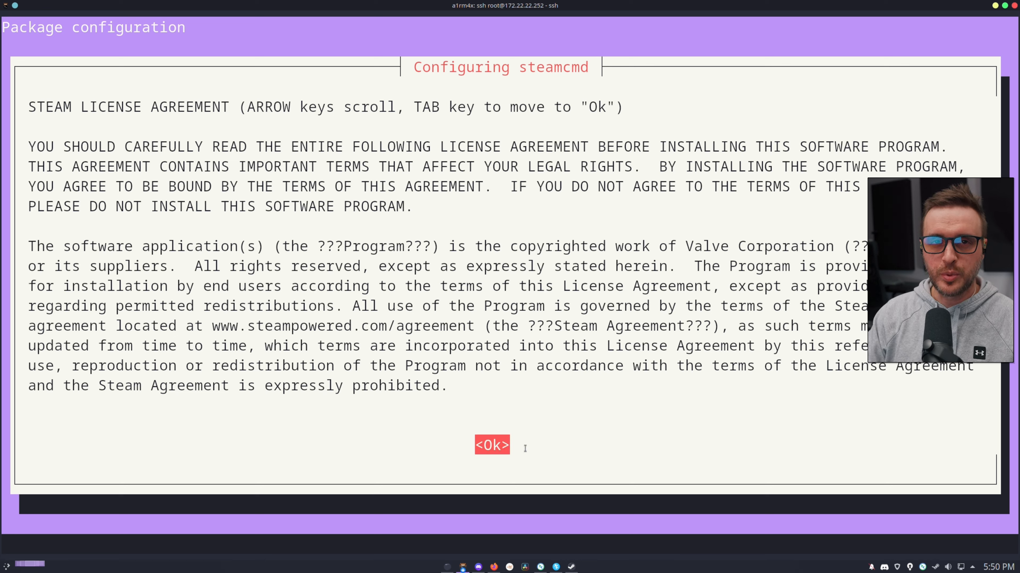
pyautogui.click(491, 446)
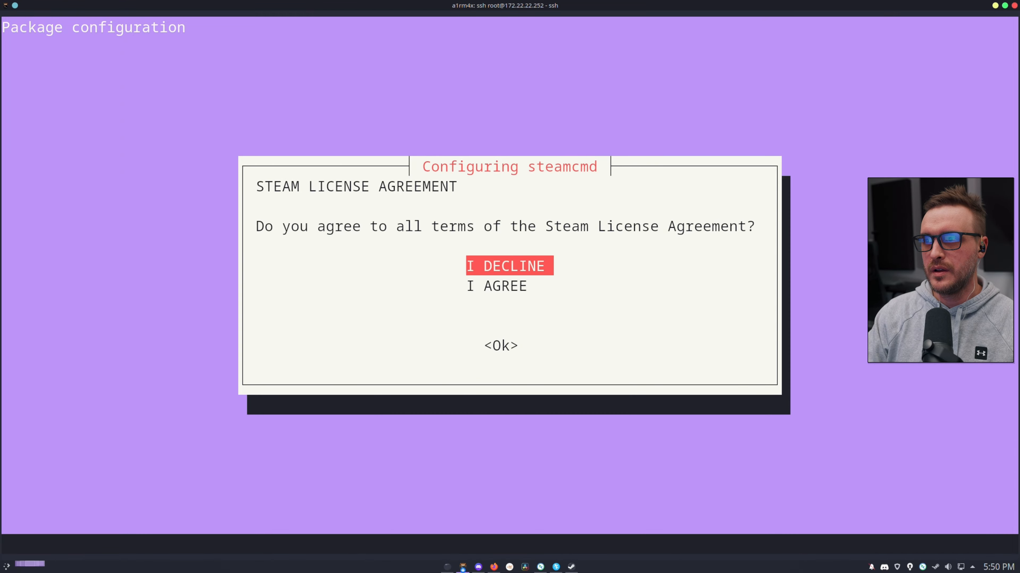
pyautogui.press('Down')
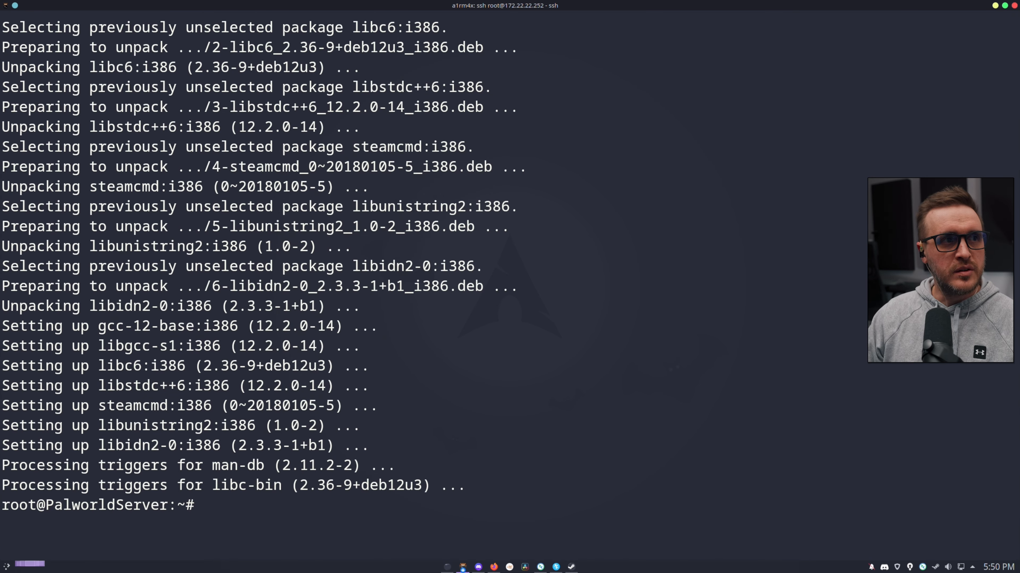
# Install sudo, create the steam user with a home folder, and set its password.
pyautogui.write('apt install sudo')
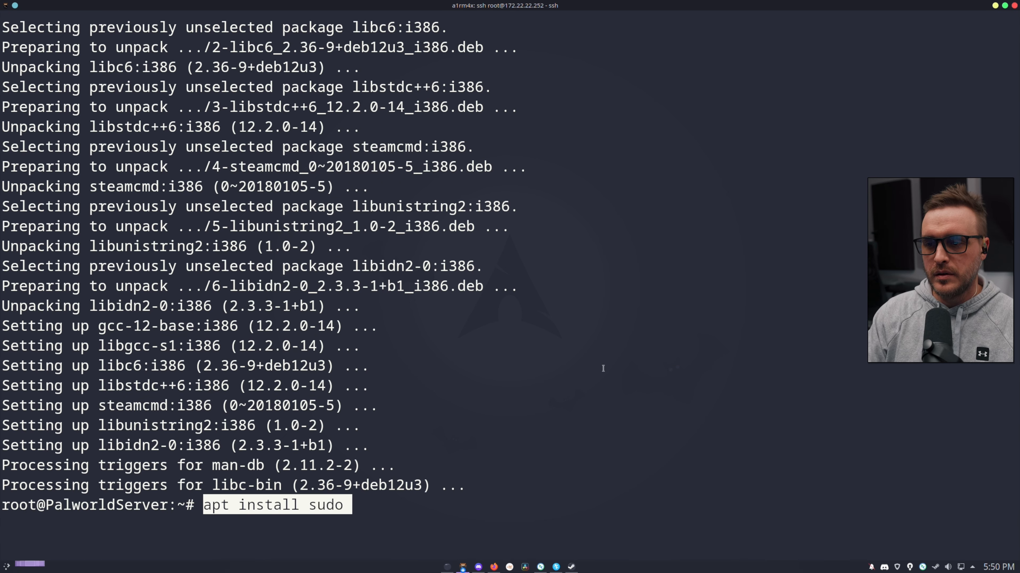
pyautogui.press('Return')
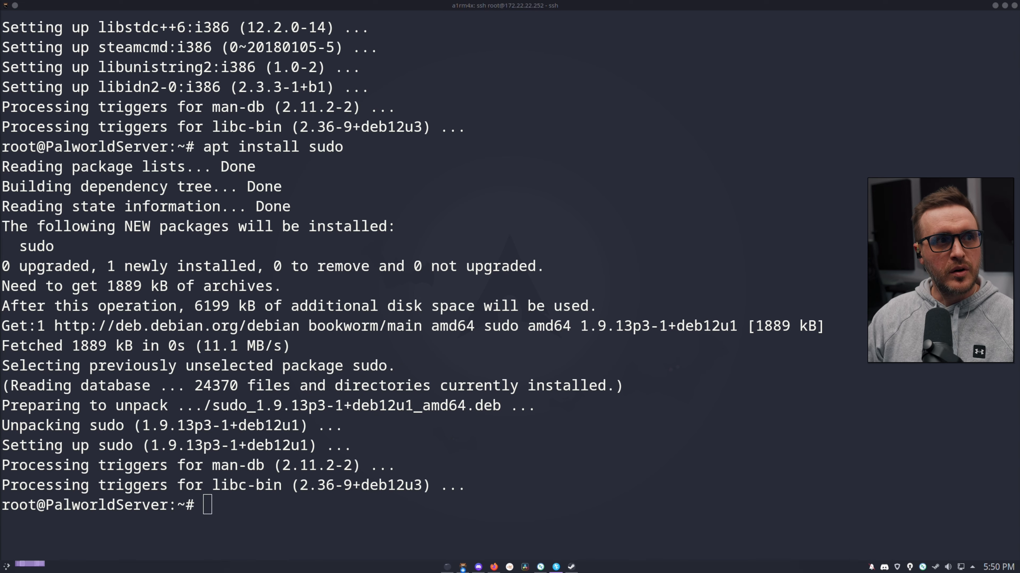
pyautogui.moveTo(615, 236)
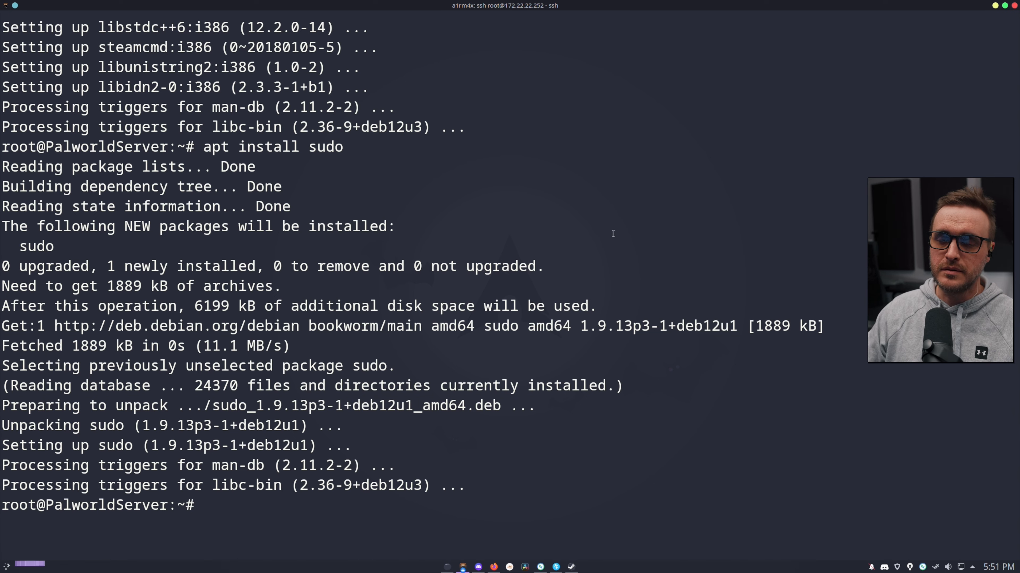
pyautogui.write('useradd -m steam')
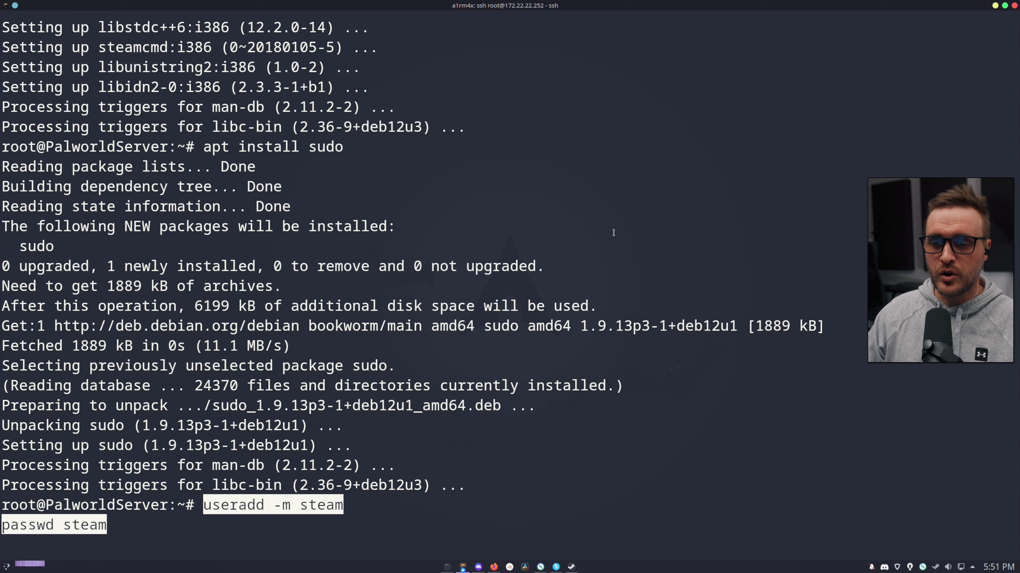
pyautogui.press('Return')
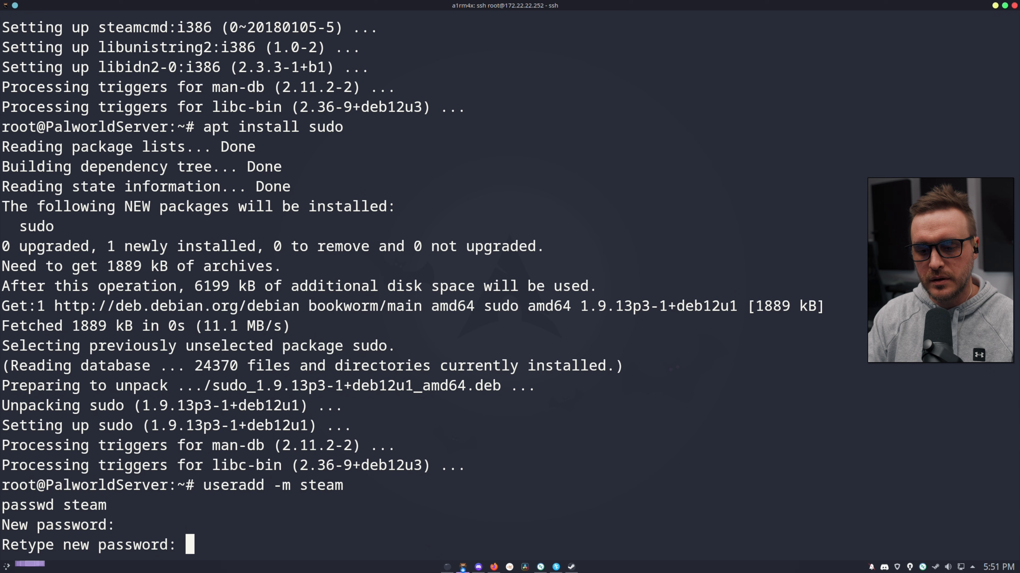
pyautogui.press('Return')
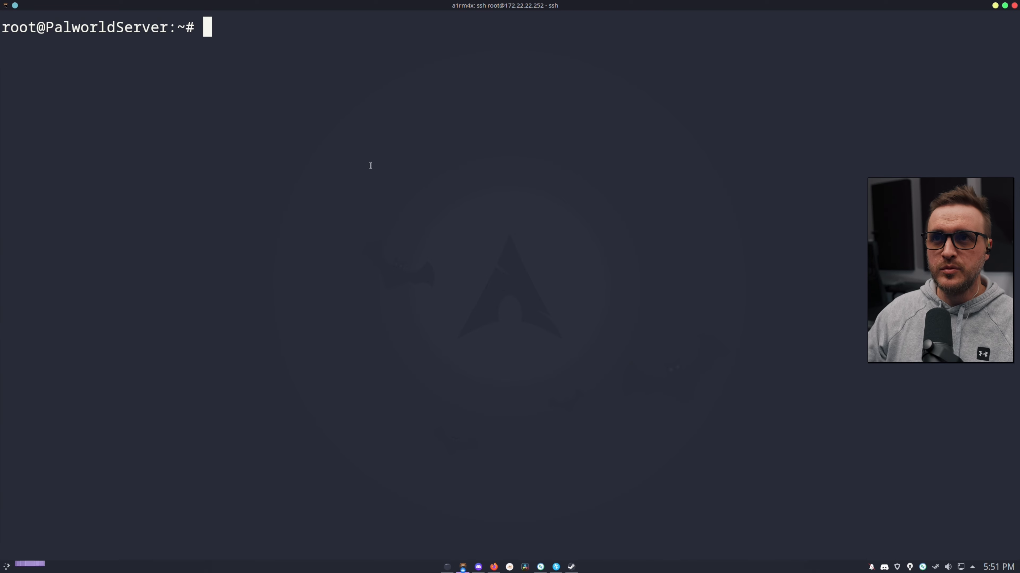
# Switch to a steam-user shell with sudo -u steam -s and move into /home/steam.
pyautogui.write('sudo -u steam -s')
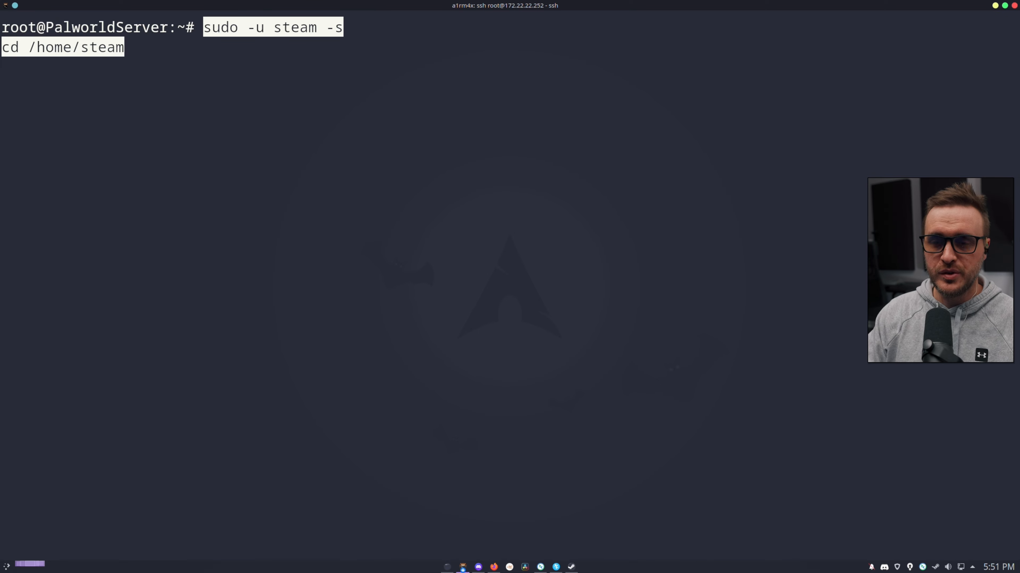
pyautogui.press('Return')
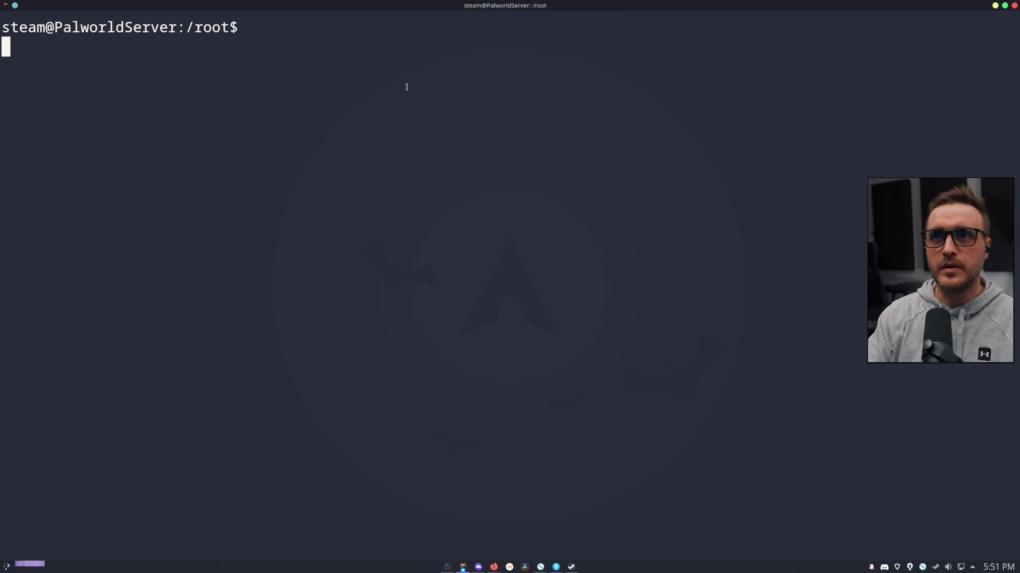
pyautogui.write('cd /')
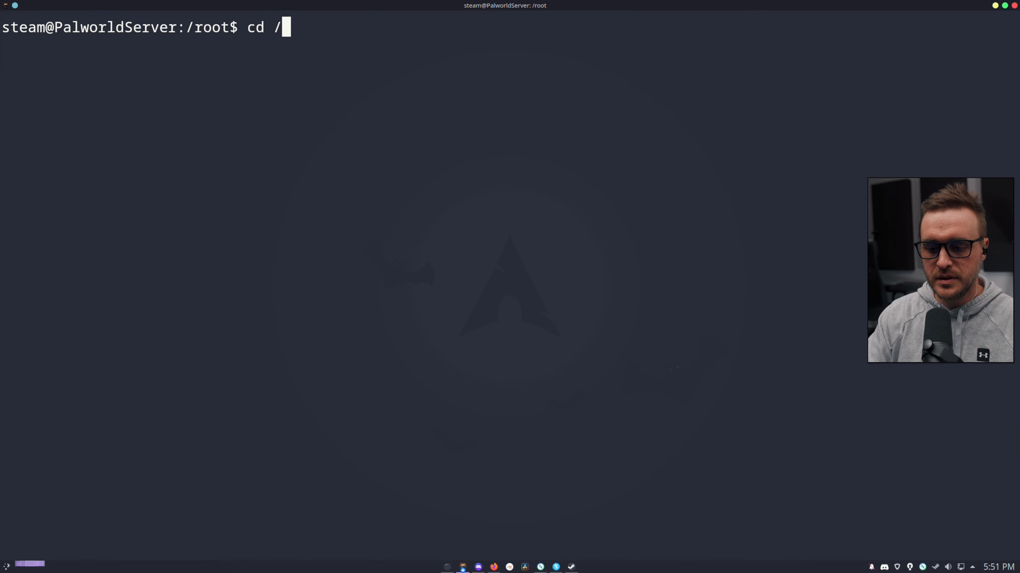
pyautogui.press('Return')
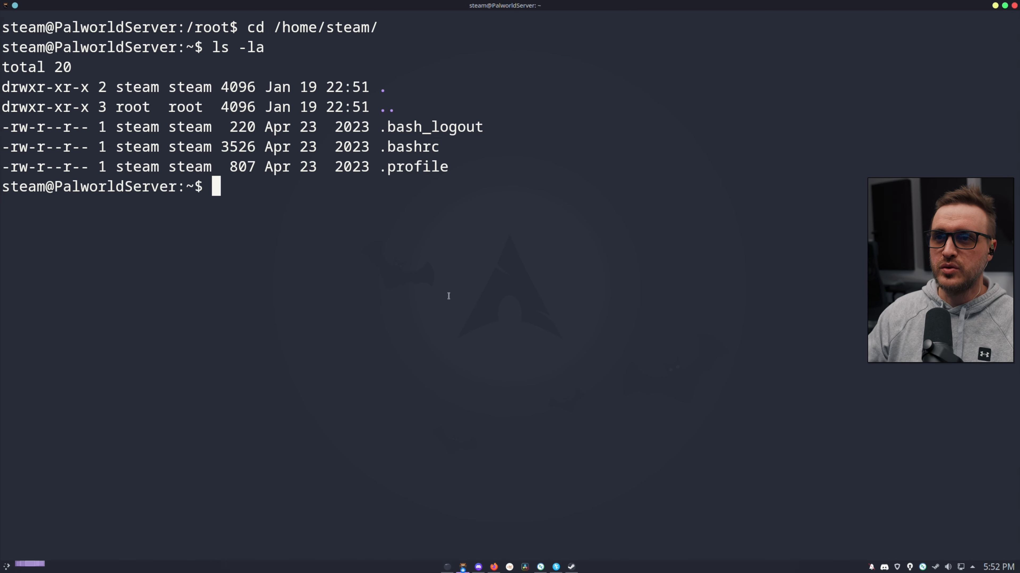
# Run steamcmd anonymously to download and validate app 2394010.
pyautogui.write('/usr/games/steamcmd +login anonymous +app_update 2394010 validate +quit')
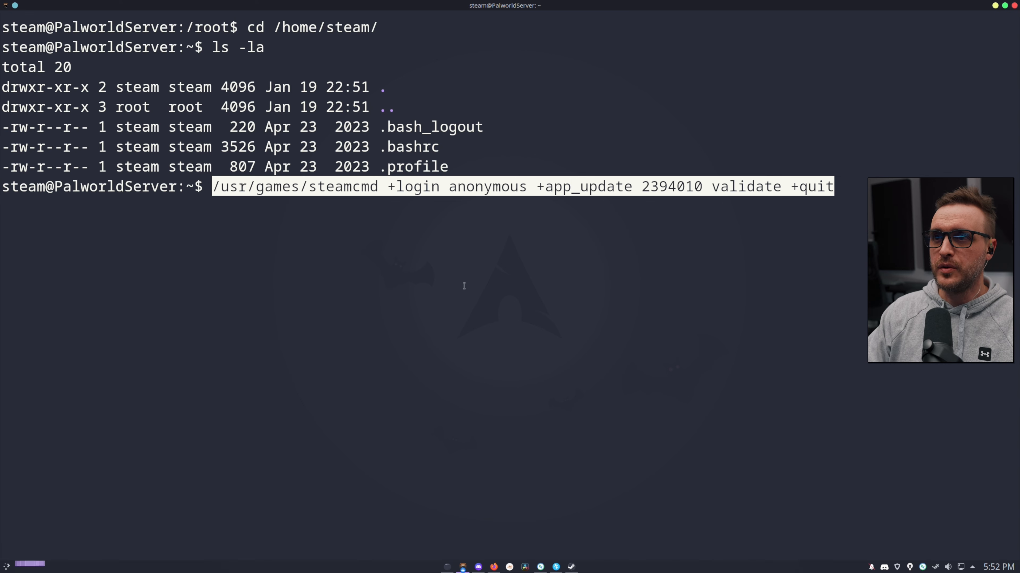
pyautogui.click(455, 286)
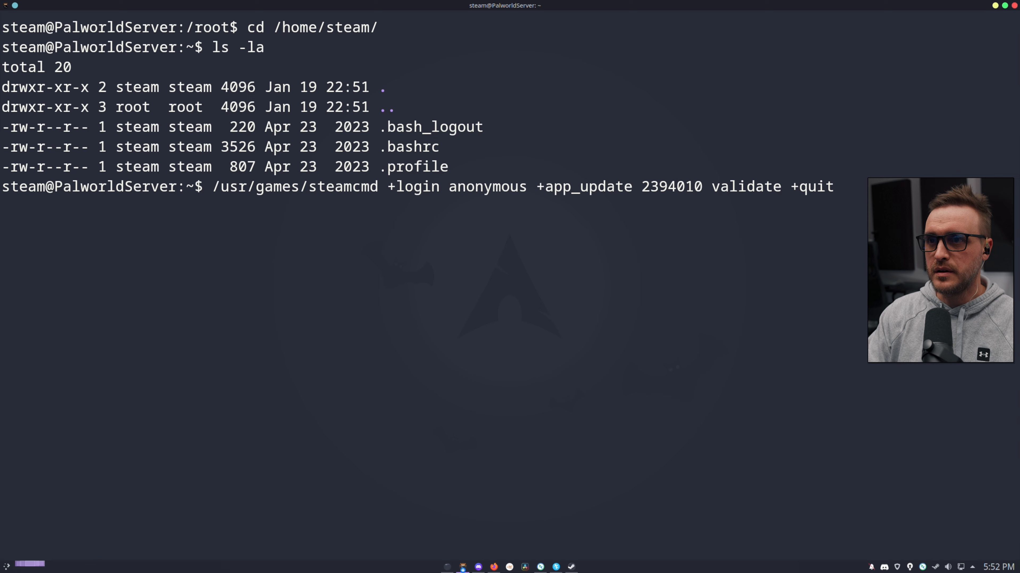
pyautogui.press('Return')
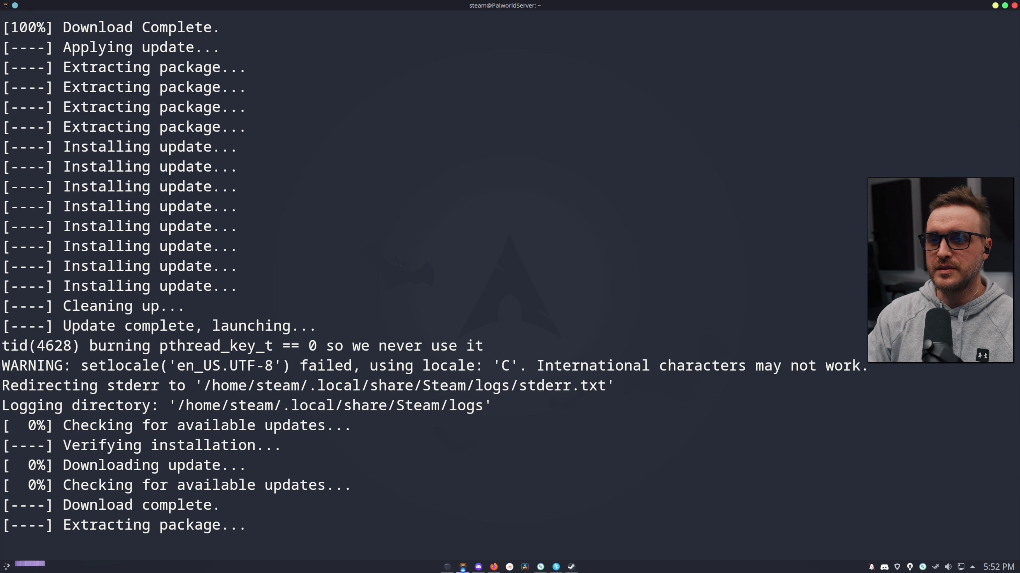
pyautogui.scroll(-3)
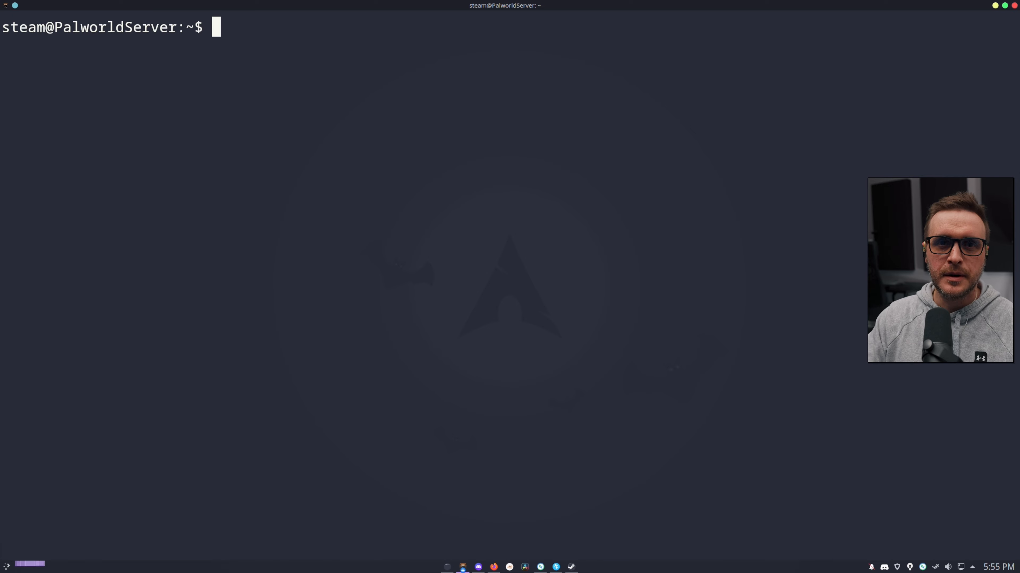
pyautogui.moveTo(540, 222)
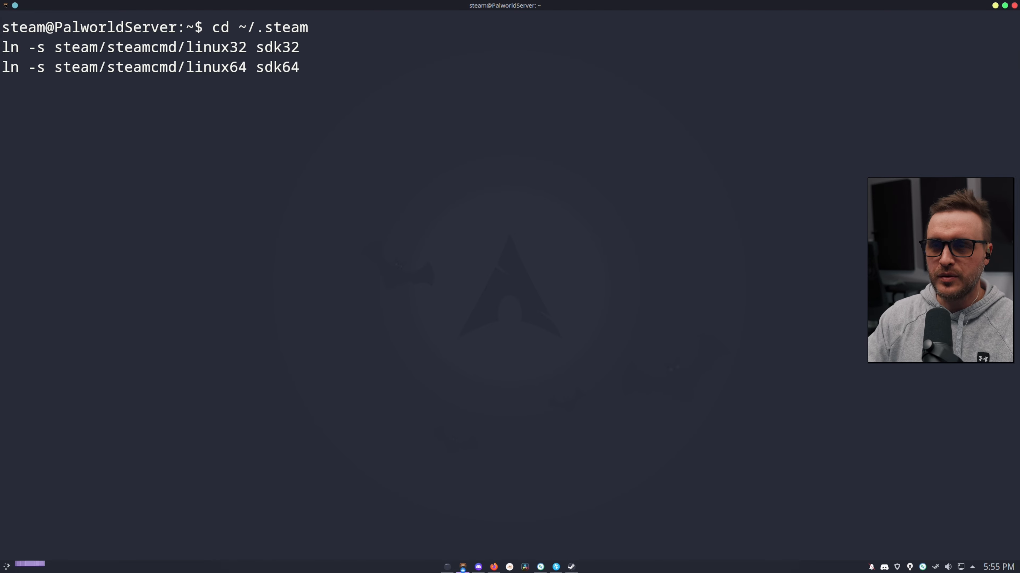
# Create the sdk32 and sdk64 symlinks to steamcmd's linux32/linux64 libraries in ~/.steam.
pyautogui.press('Return')
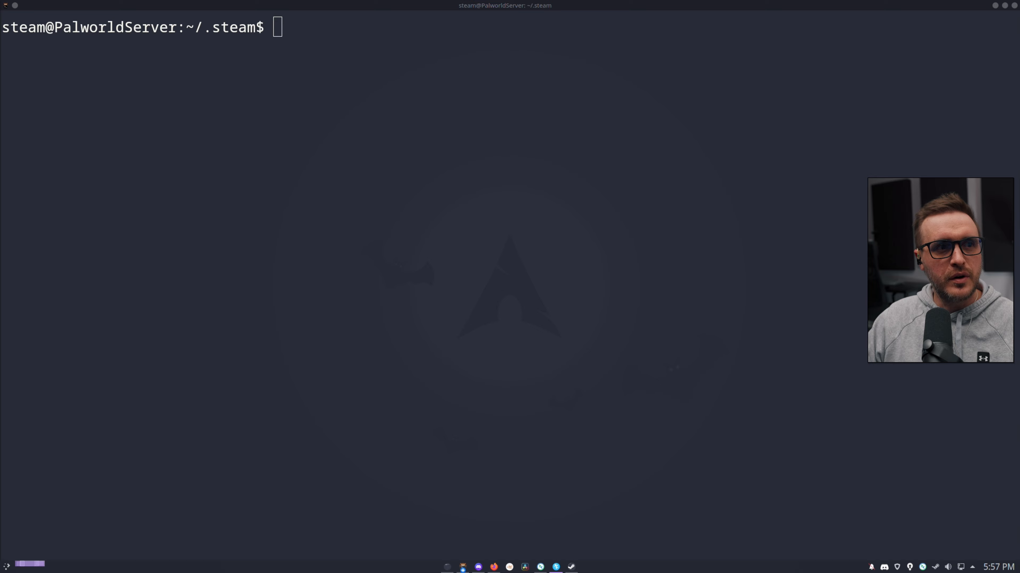
# Enter the PalServer folder and type the PalServer.sh launch command with -useperfthreads, -NoAsyncLoadingThread and -UseMultithreadForDS.
pyautogui.press('Return')
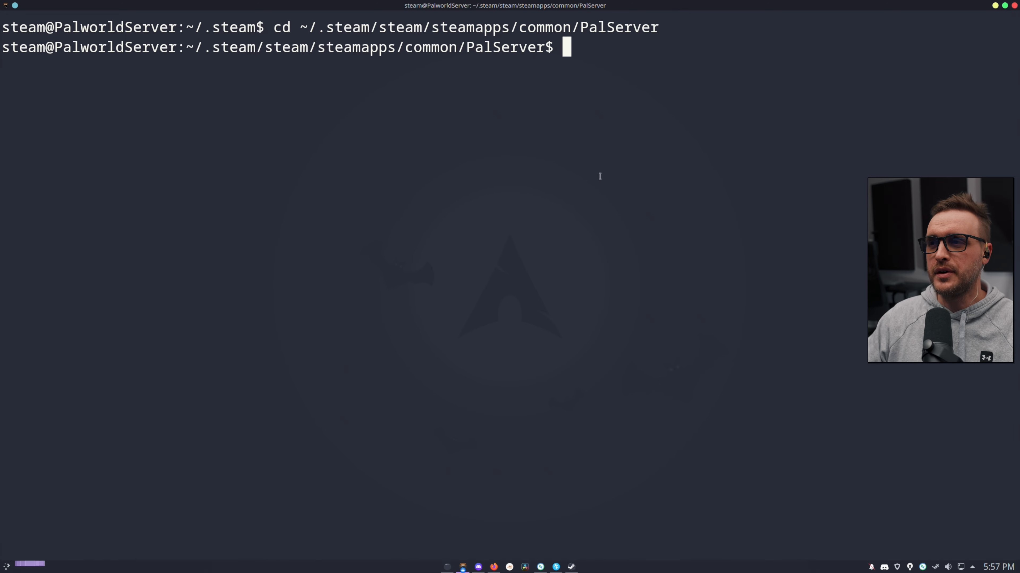
pyautogui.write('./PalServer.sh -useperfthreads -NoAsyncLoadingThread -UseMultithreadForDS')
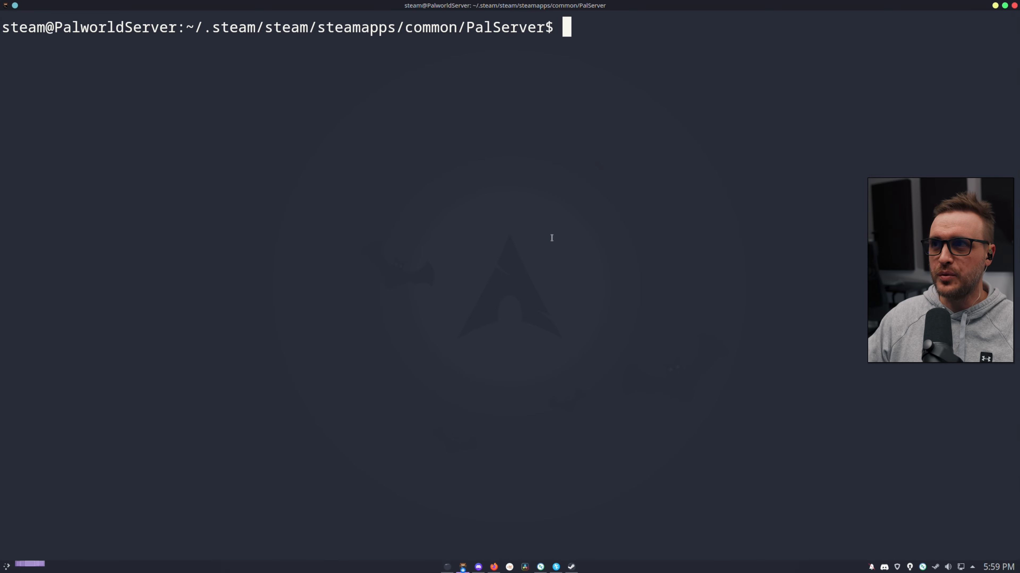
# Copy the default settings to Pal/Saved/Config/LinuxServer/PalWorldSettings.ini and prepare to edit it in nano.
pyautogui.write('cp DefaultPalWorldSettings.ini Pal/Saved/Config/LinuxServer/PalWorldSettings.ini')
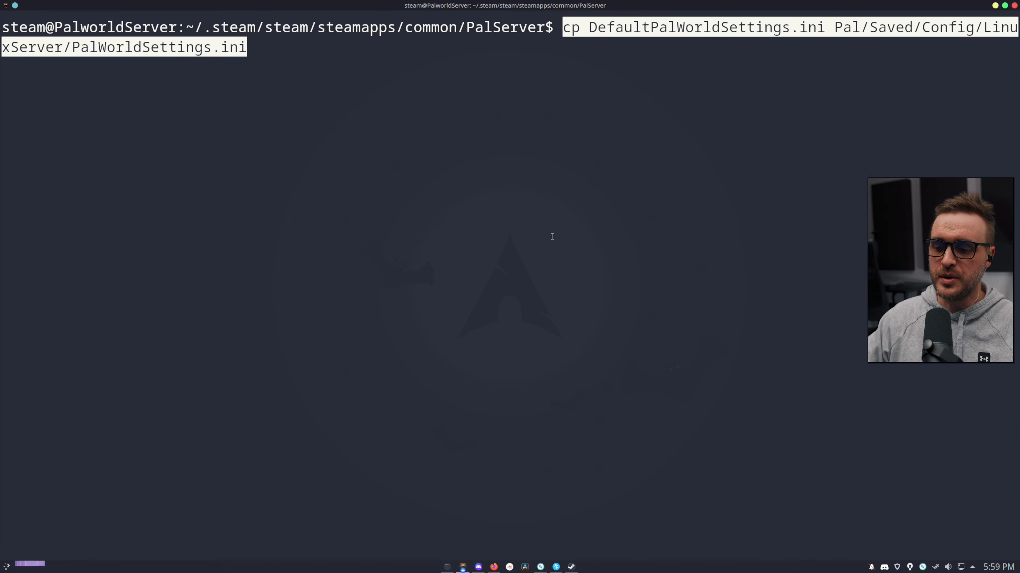
pyautogui.press('Return')
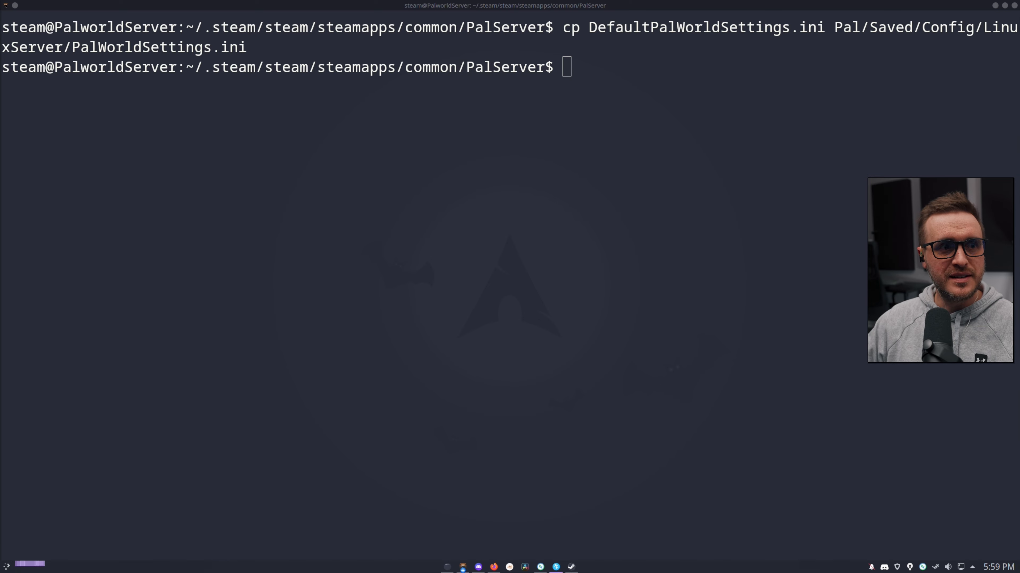
pyautogui.write('nano Pal/Saved/Config/LinuxServer/PalWorldSettings.ini')
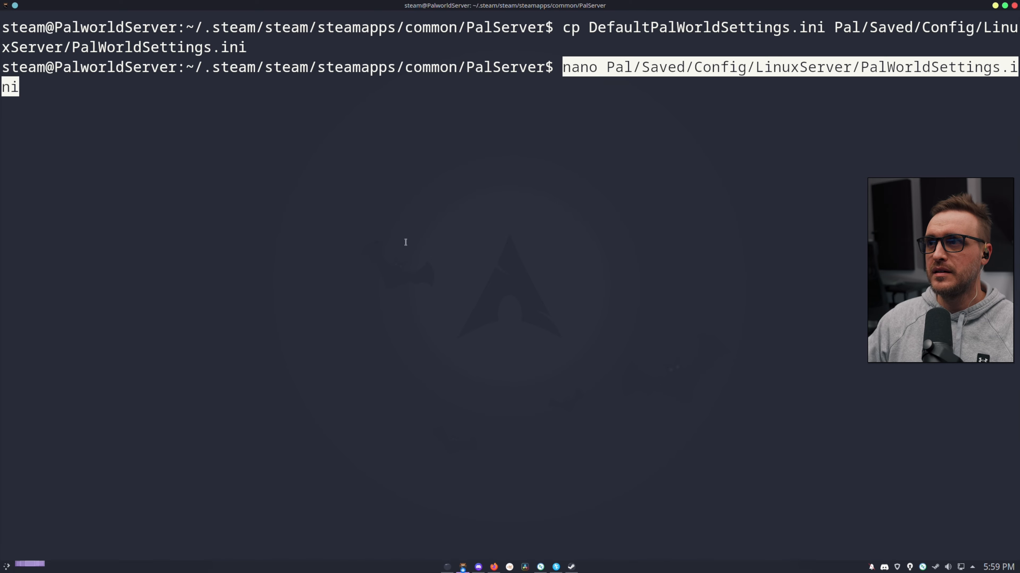
# Edit PalWorldSettings.ini in nano and move the cursor to the empty ServerDescription value.
pyautogui.press('Return')
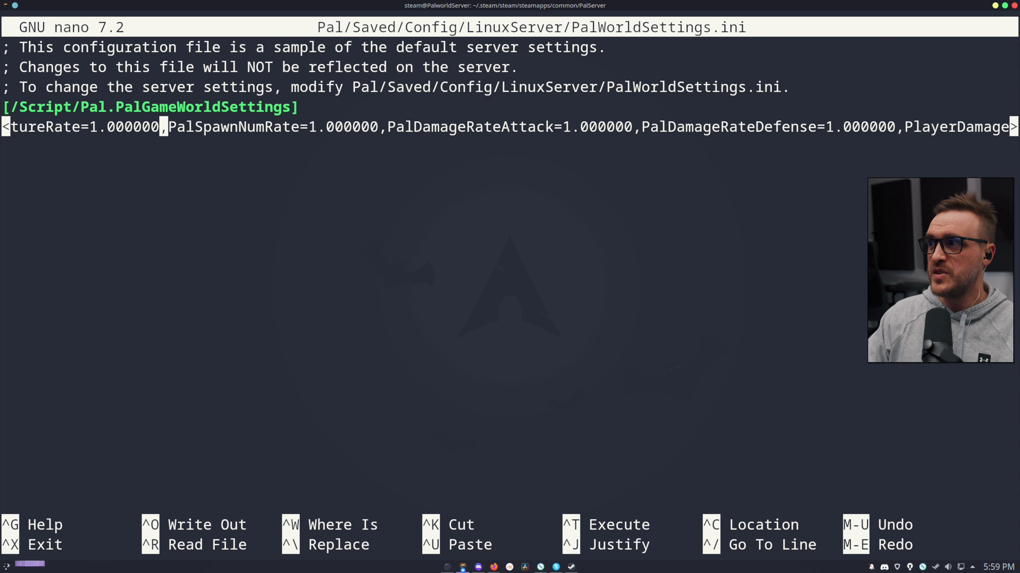
pyautogui.press('Right')
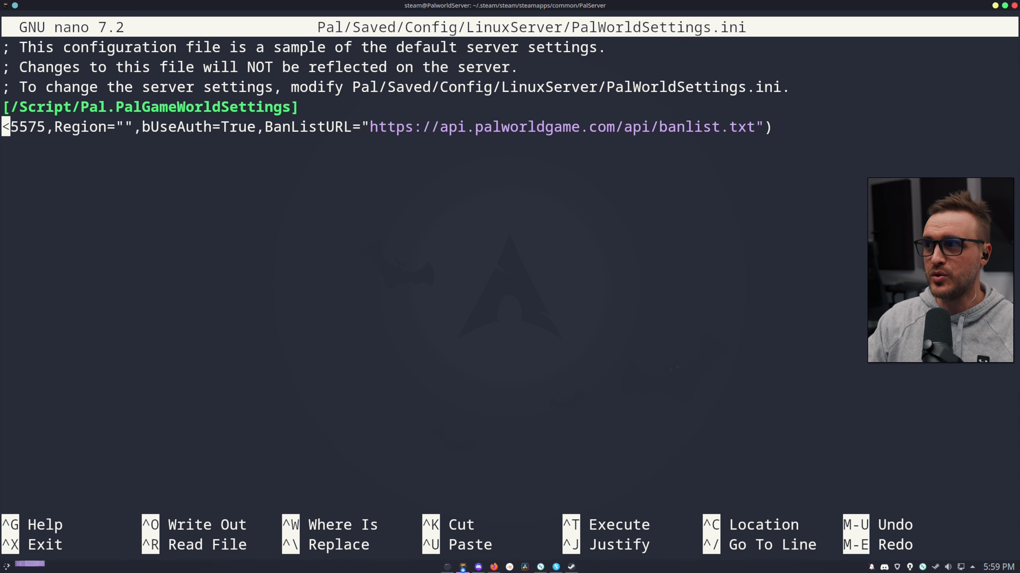
pyautogui.moveTo(503, 126)
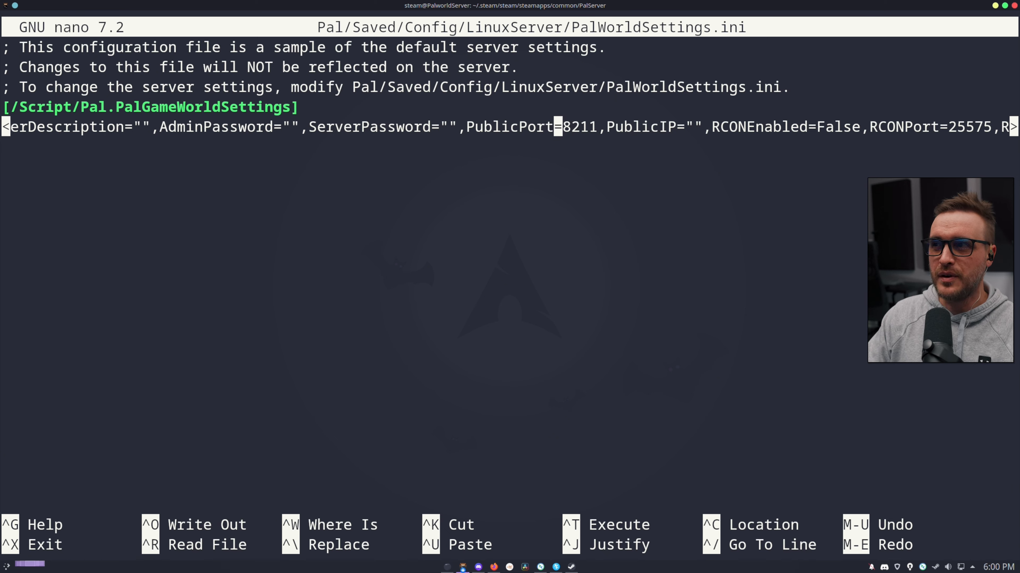
pyautogui.press('Left')
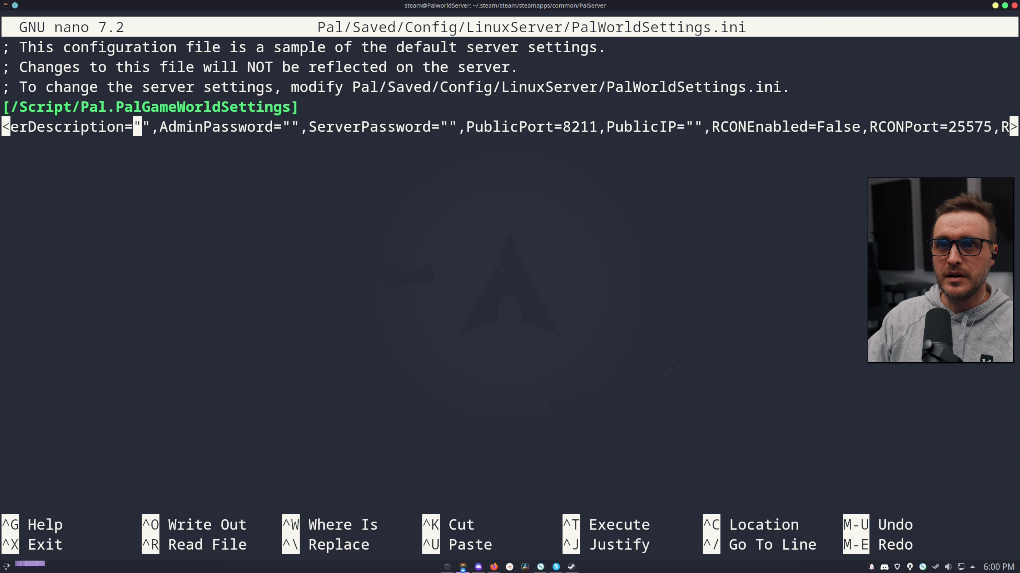
# Set ServerDescription to "Palworld server Tutorial".
pyautogui.write('P')
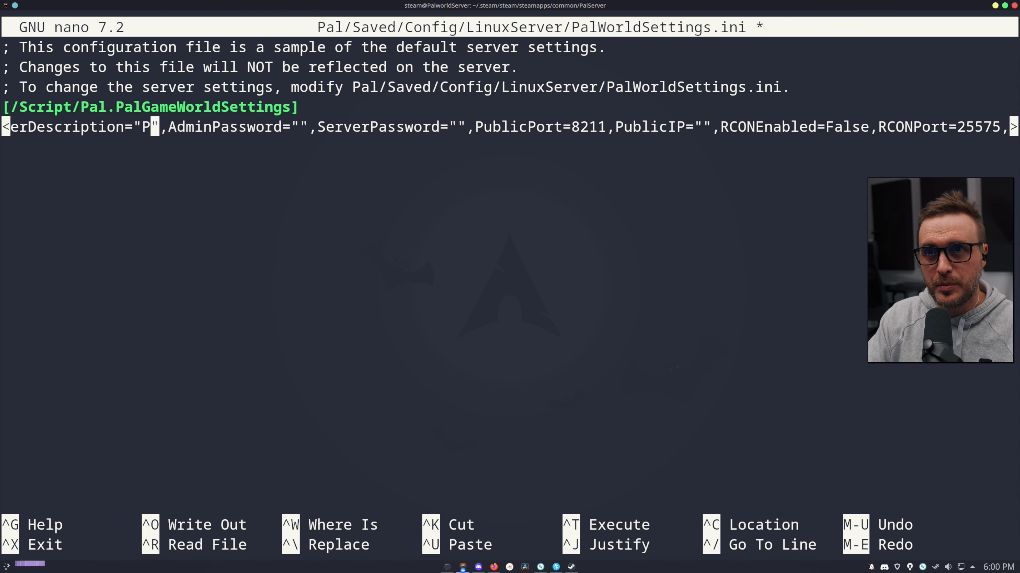
pyautogui.write('alworld')
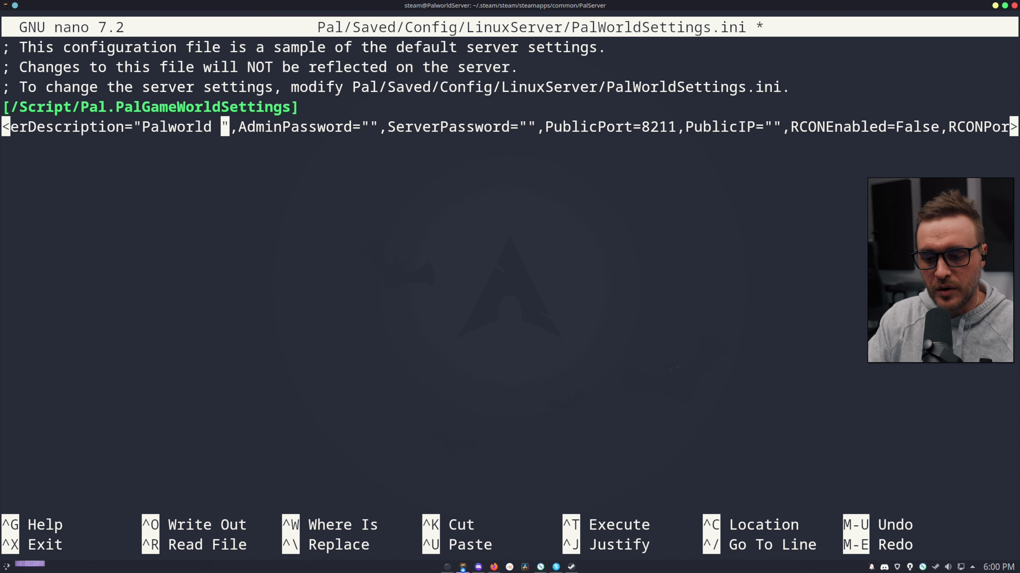
pyautogui.write('Tutorial s')
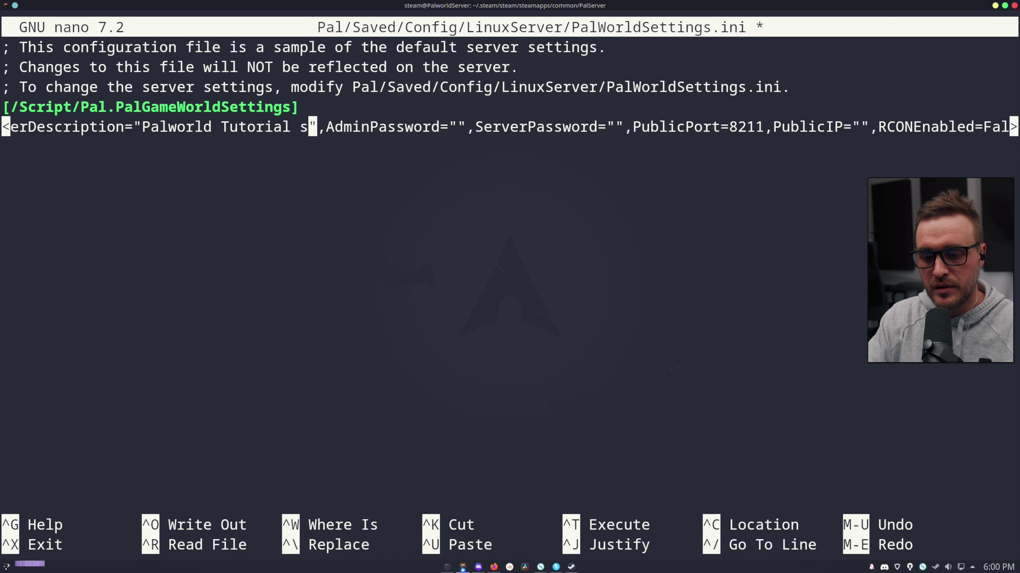
pyautogui.press('Backspace')
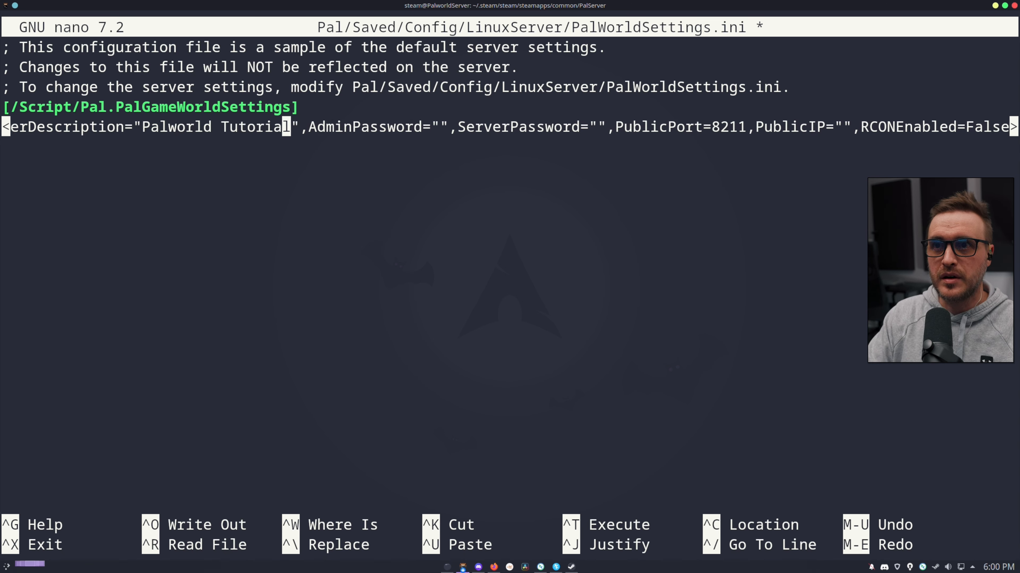
pyautogui.write('server')
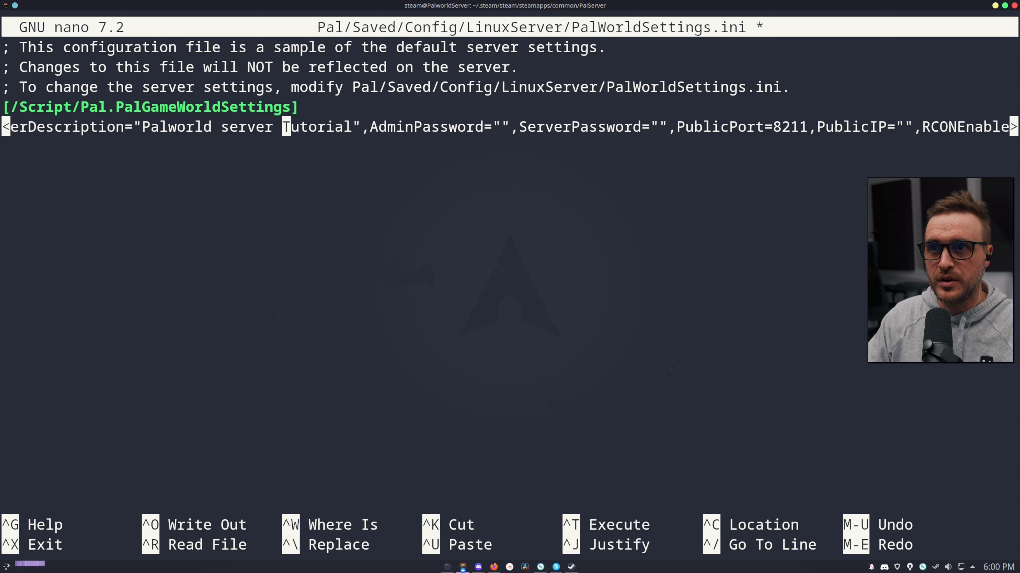
pyautogui.write('S')
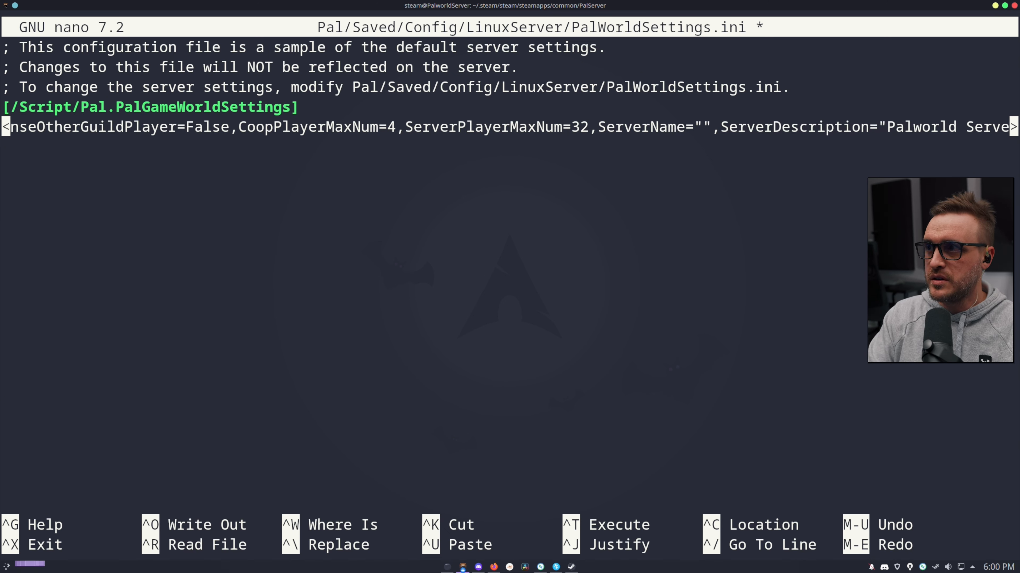
# Set ServerName to "Best Palworld Linux Tuto" and begin writing out the file.
pyautogui.write('Bes')
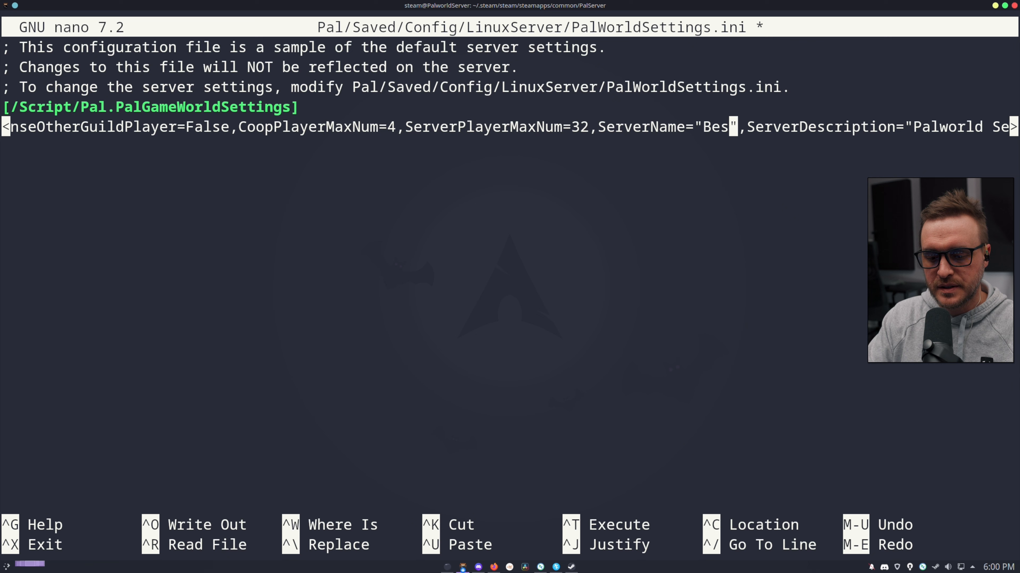
pyautogui.write('t Palworld')
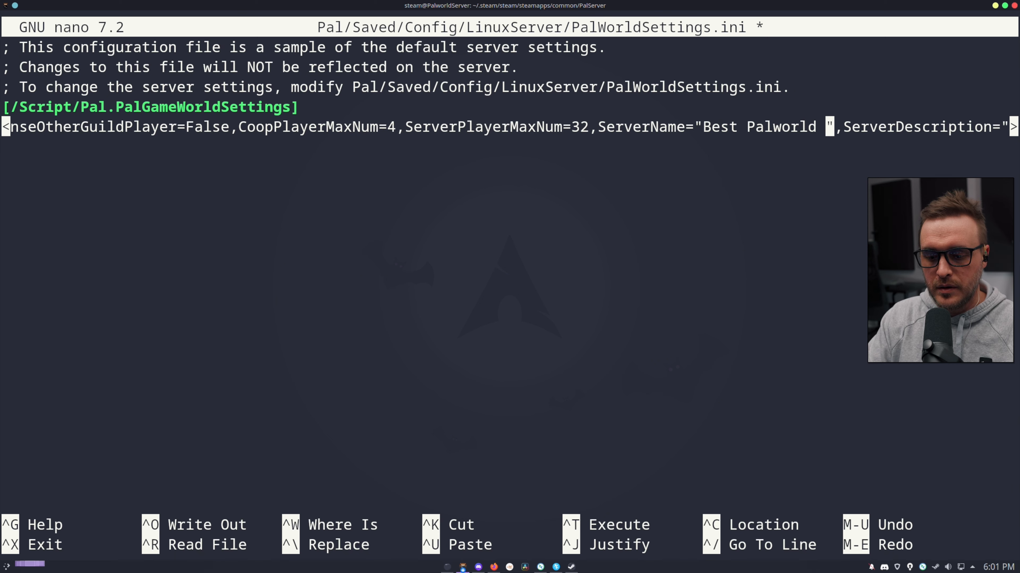
pyautogui.write('Linux tuto')
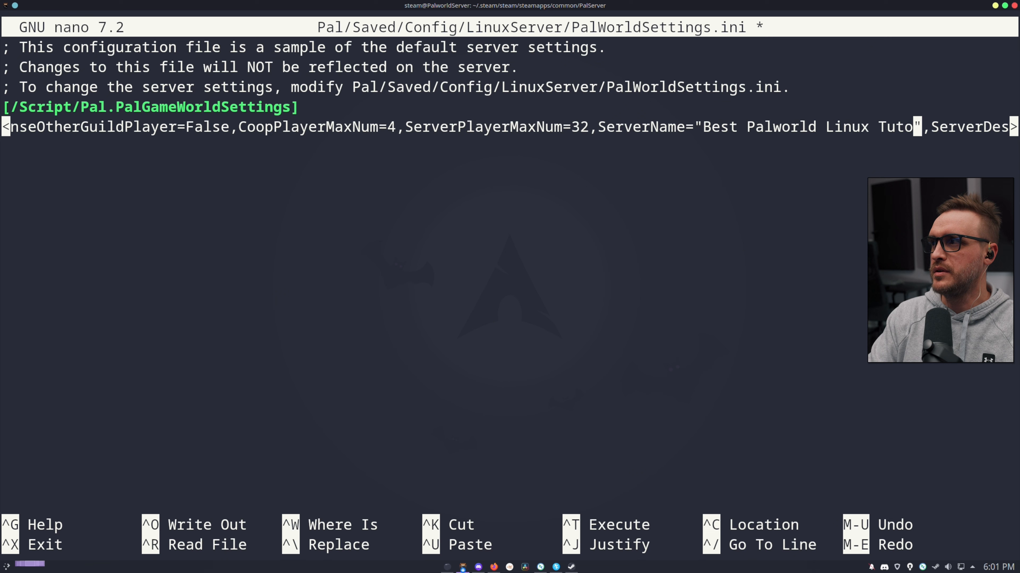
pyautogui.press('ctrl+o')
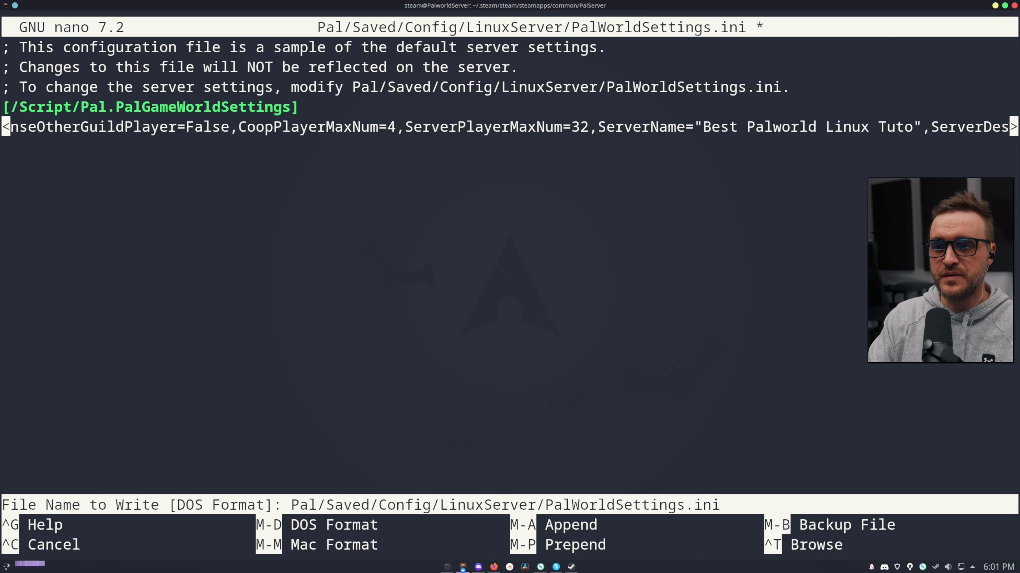
# Save and exit nano, then launch PalServer.sh with -useperfthreads -NoAsyncLoadingThread -UseMultithreadForDS.
pyautogui.press('Return')
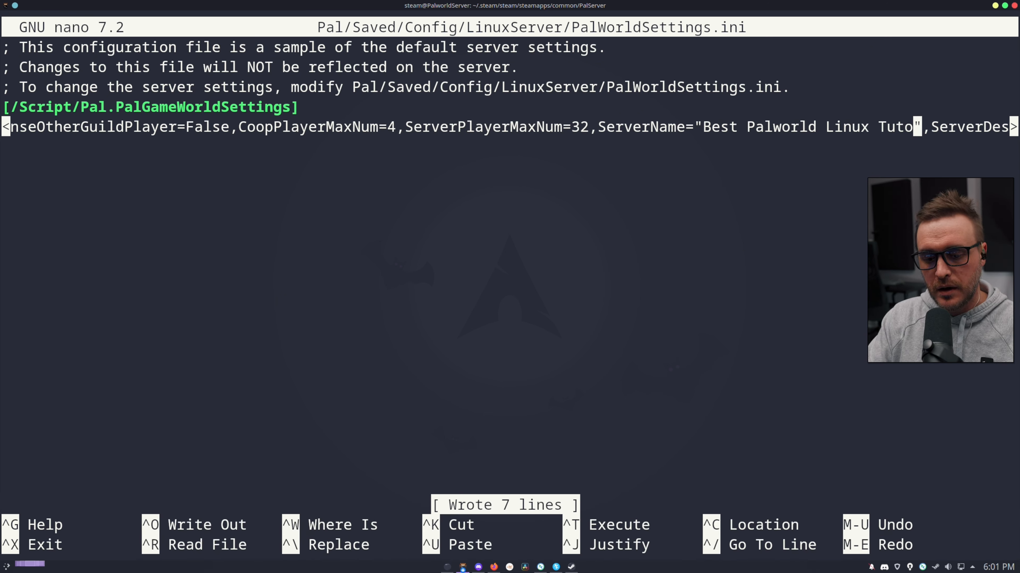
pyautogui.press('ctrl+x')
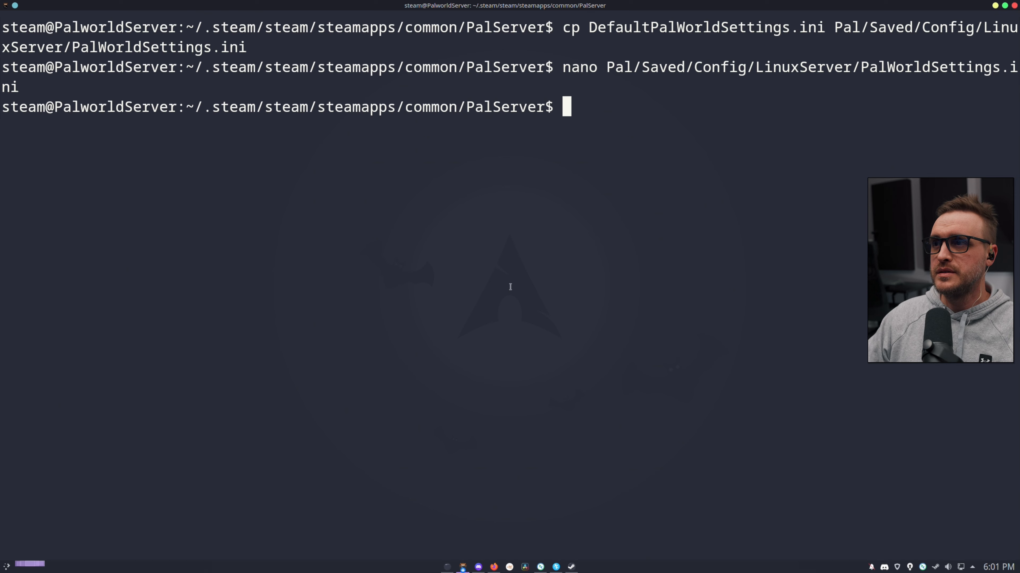
pyautogui.moveTo(526, 265)
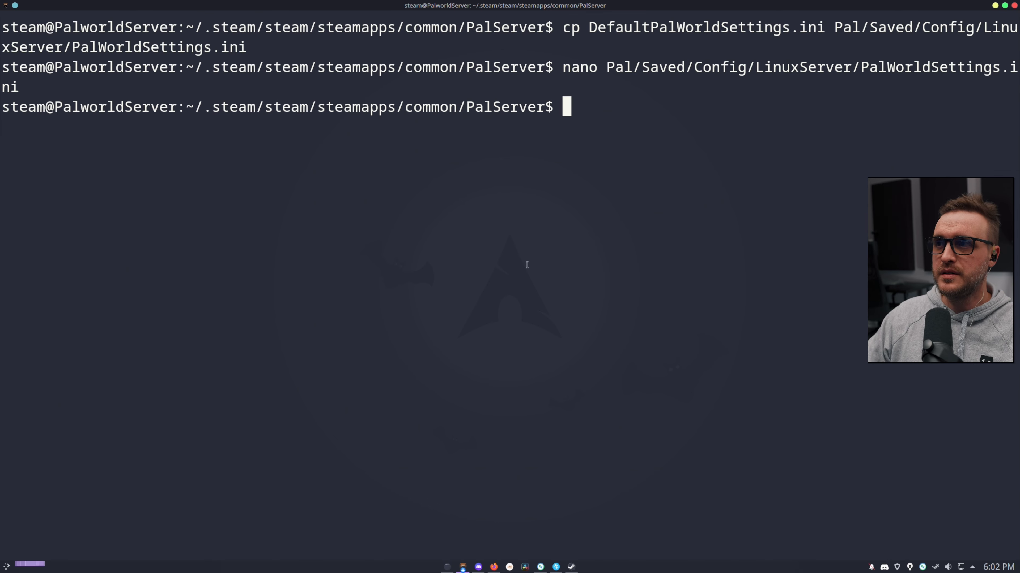
pyautogui.write('./PalServer.sh -useperfthreads -NoAsyncLoadingThread -UseMultithreadForDS')
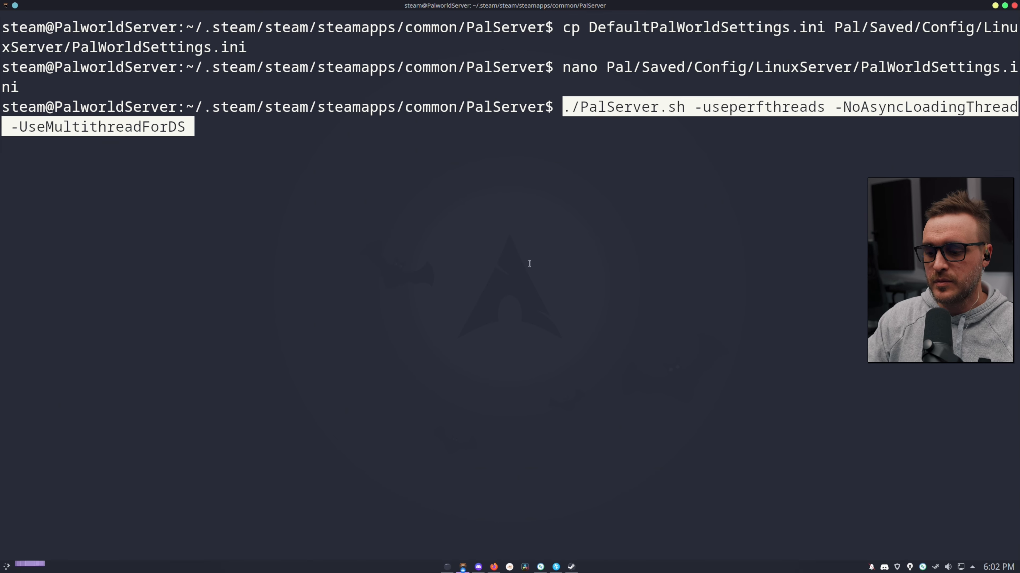
pyautogui.press('Return')
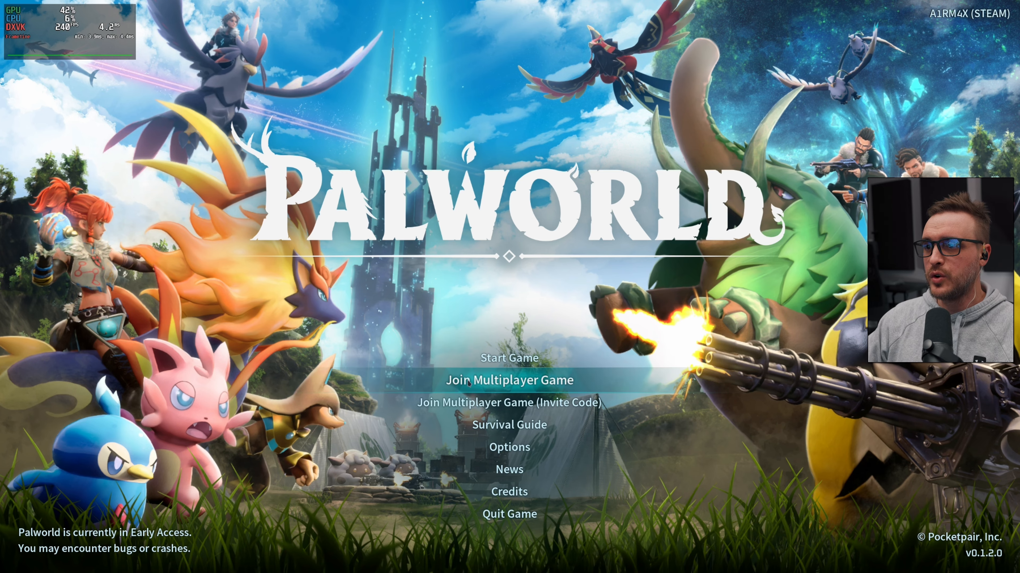
# Connect to the multiplayer server at 172.22.22.252:8211.
pyautogui.click(509, 379)
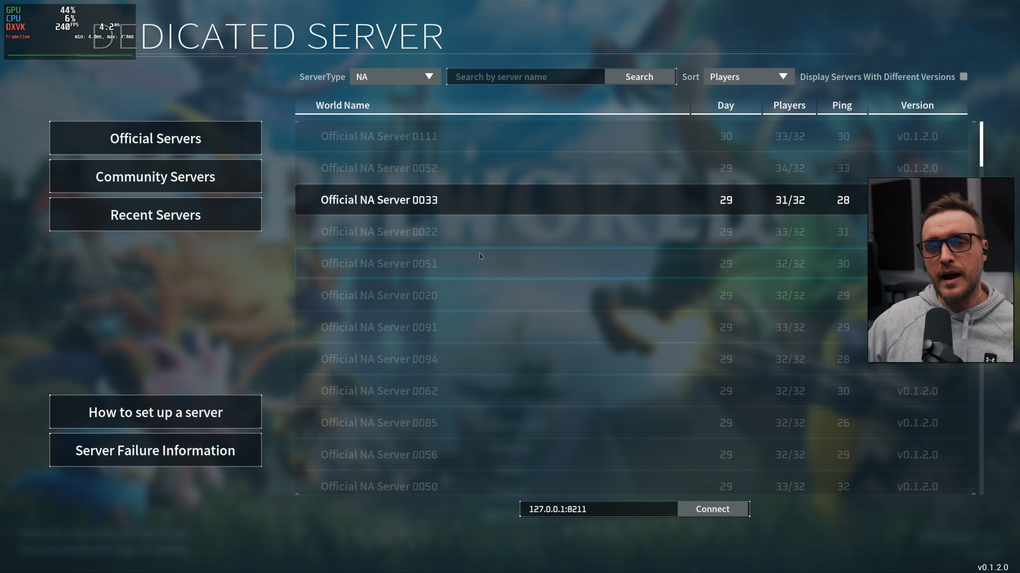
pyautogui.moveTo(499, 116)
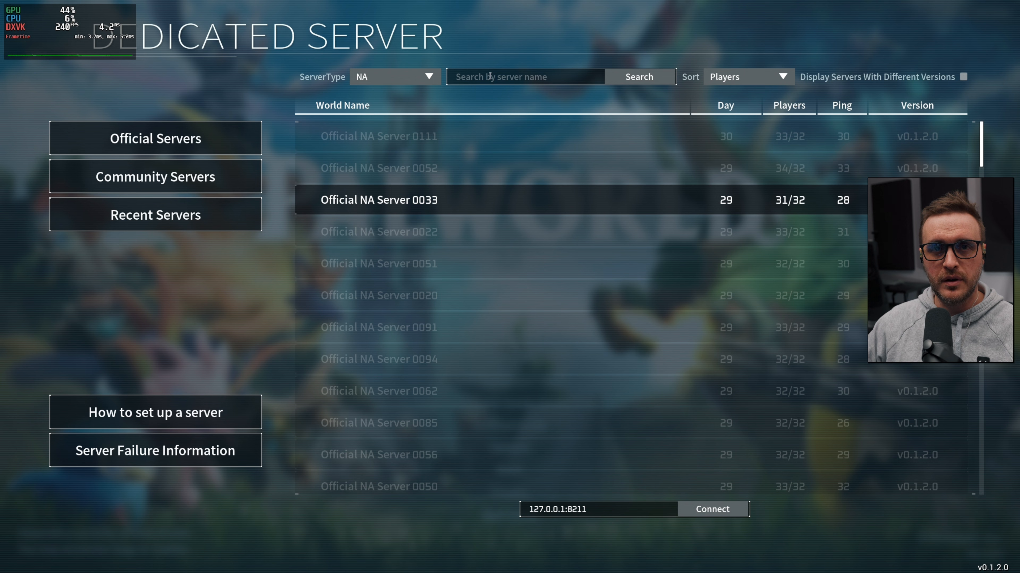
pyautogui.moveTo(249, 310)
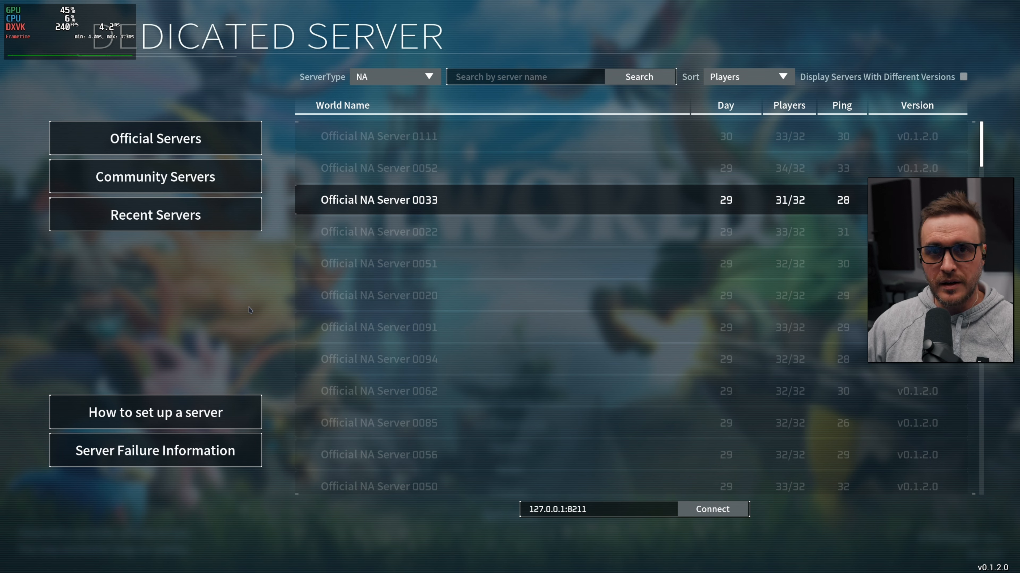
pyautogui.moveTo(573, 530)
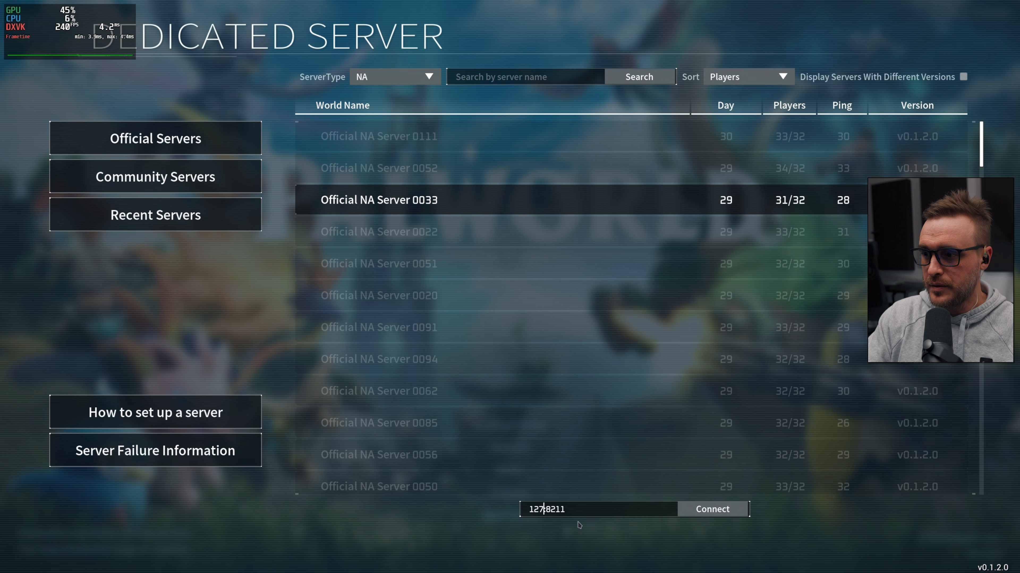
pyautogui.write('172:8211')
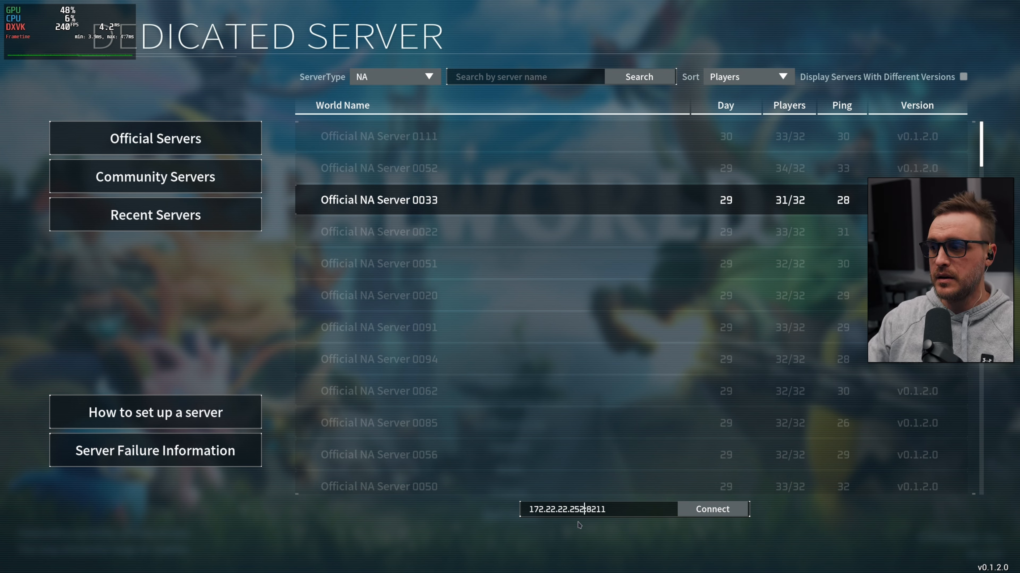
pyautogui.moveTo(712, 514)
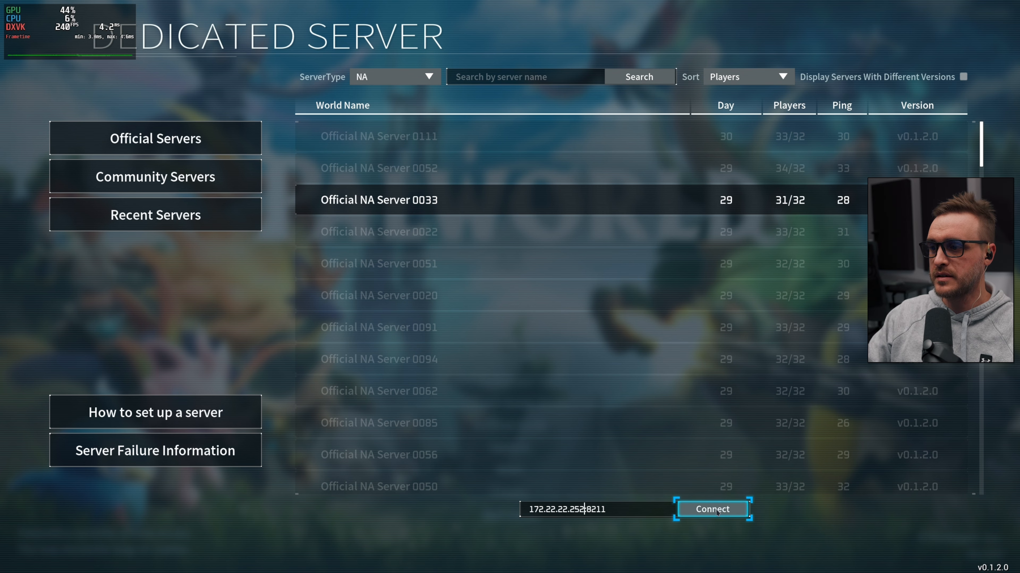
pyautogui.click(711, 509)
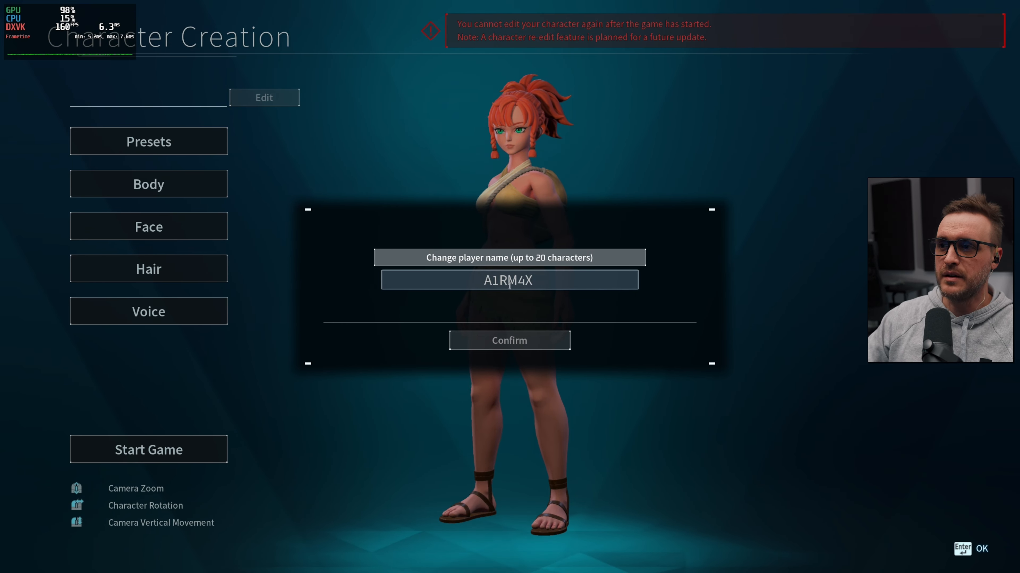
# Create character A1RM4X with preset Type 11 and start the game.
pyautogui.click(509, 340)
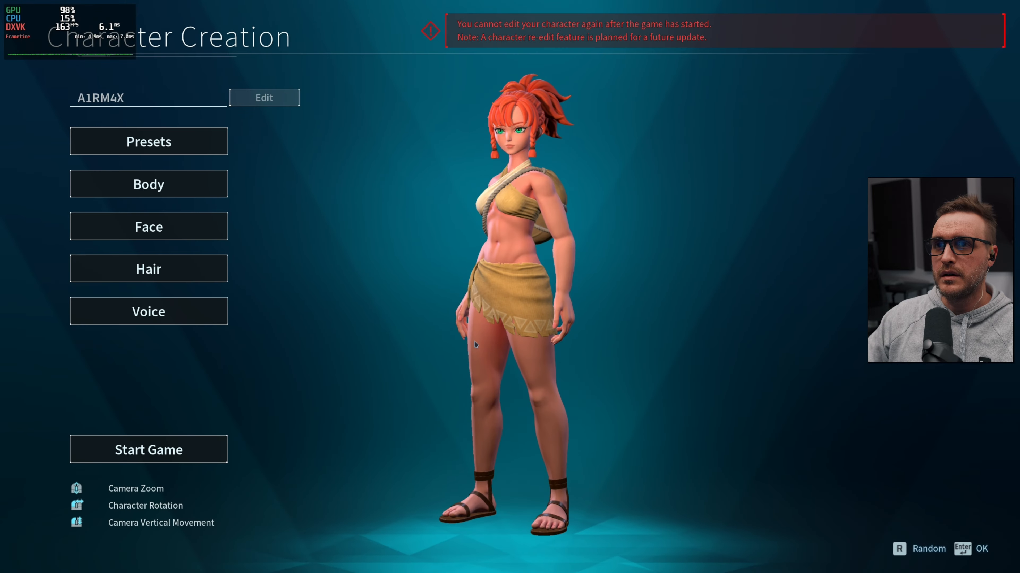
pyautogui.click(148, 141)
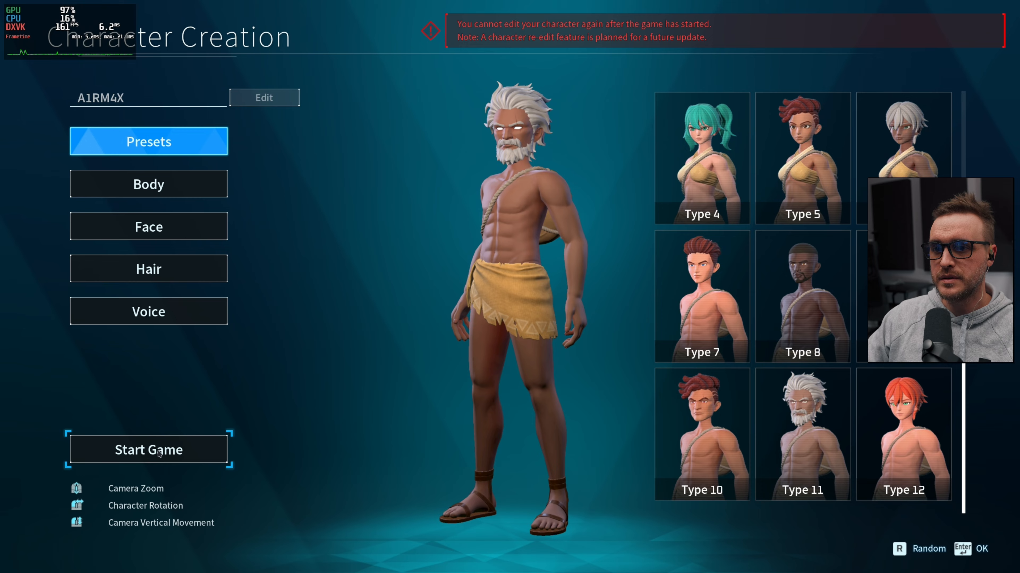
pyautogui.click(149, 449)
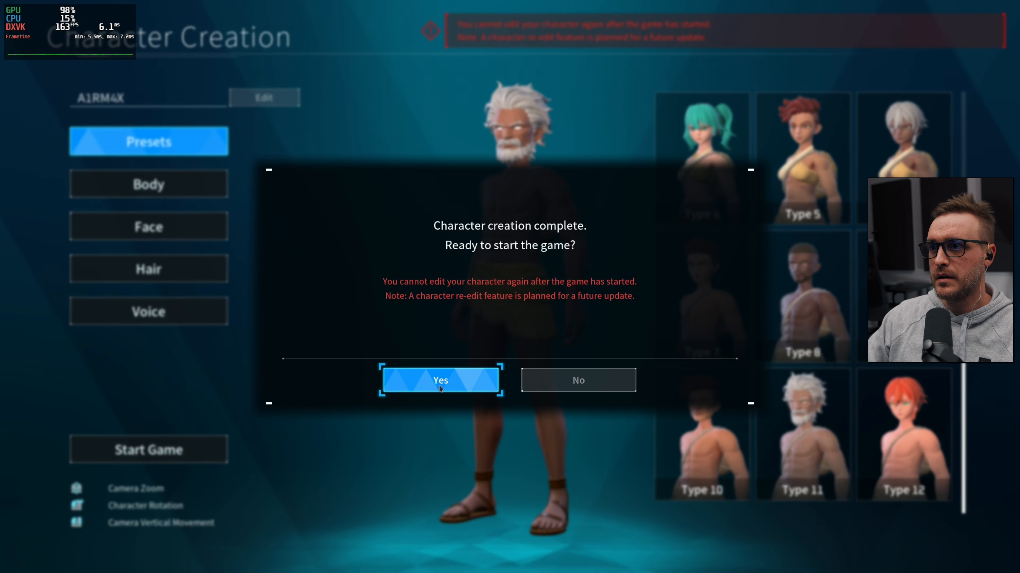
pyautogui.click(440, 380)
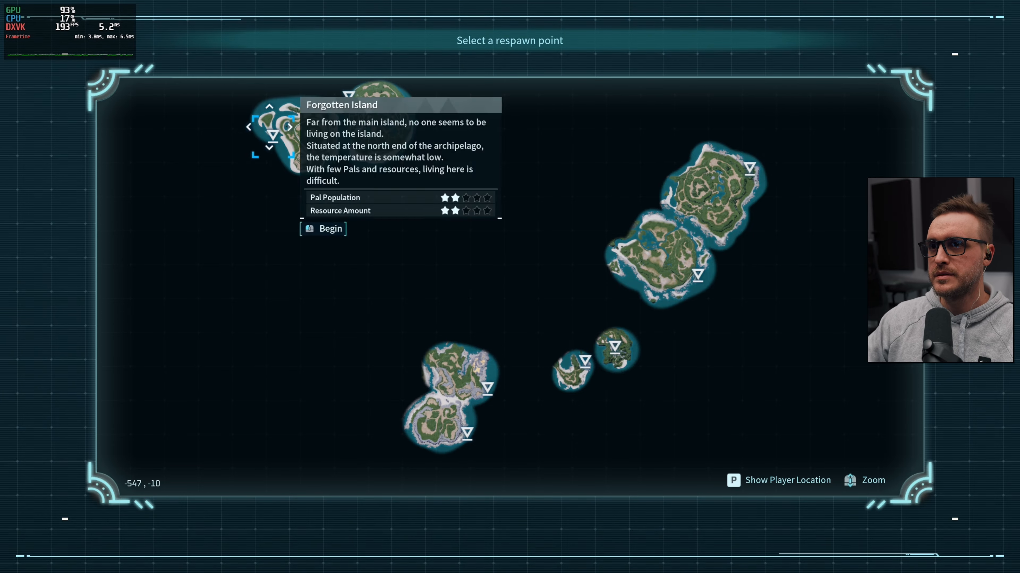
# Spawn at Windswept Hills Flying Fish Coast.
pyautogui.click(588, 362)
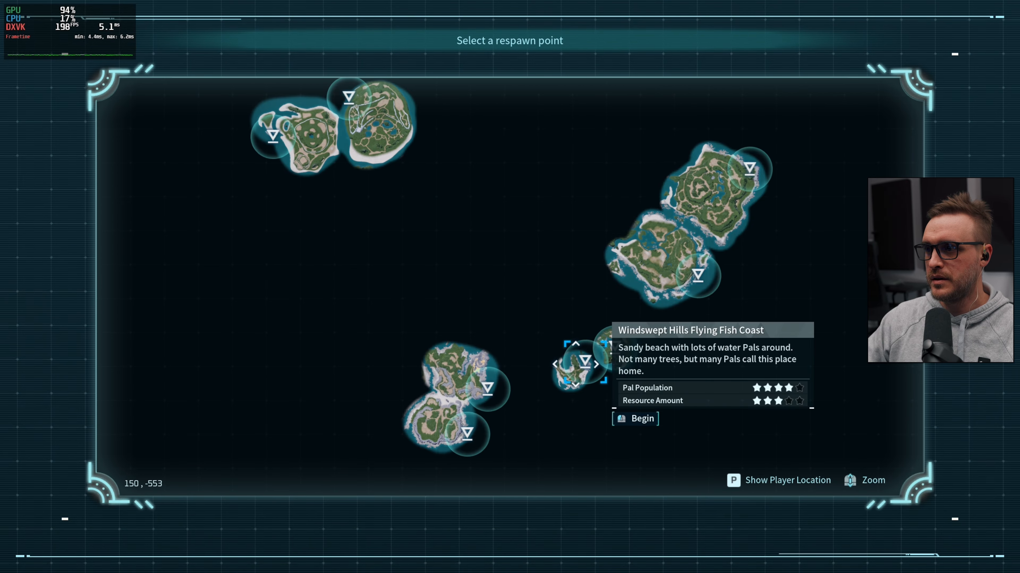
pyautogui.click(634, 418)
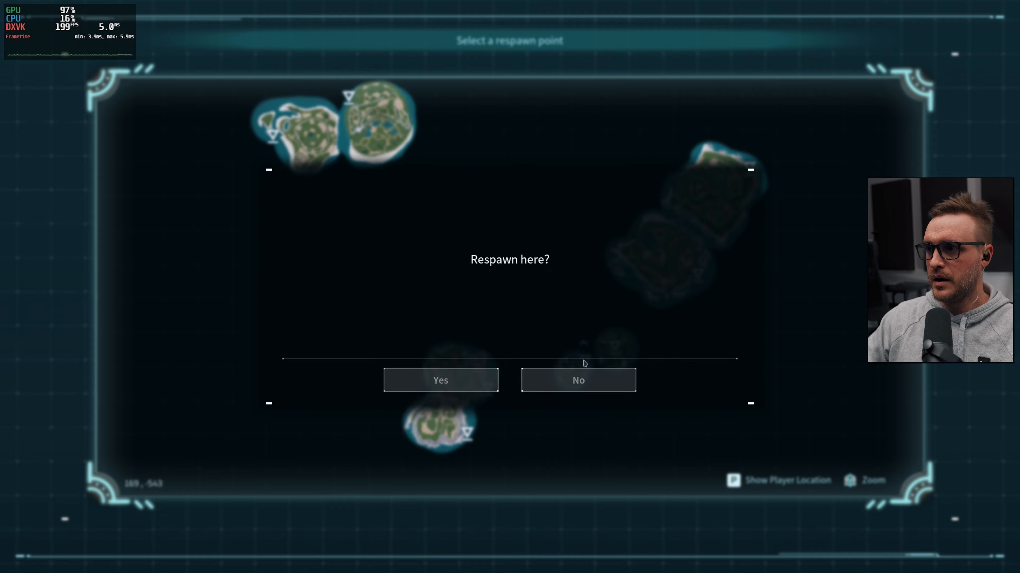
pyautogui.click(440, 380)
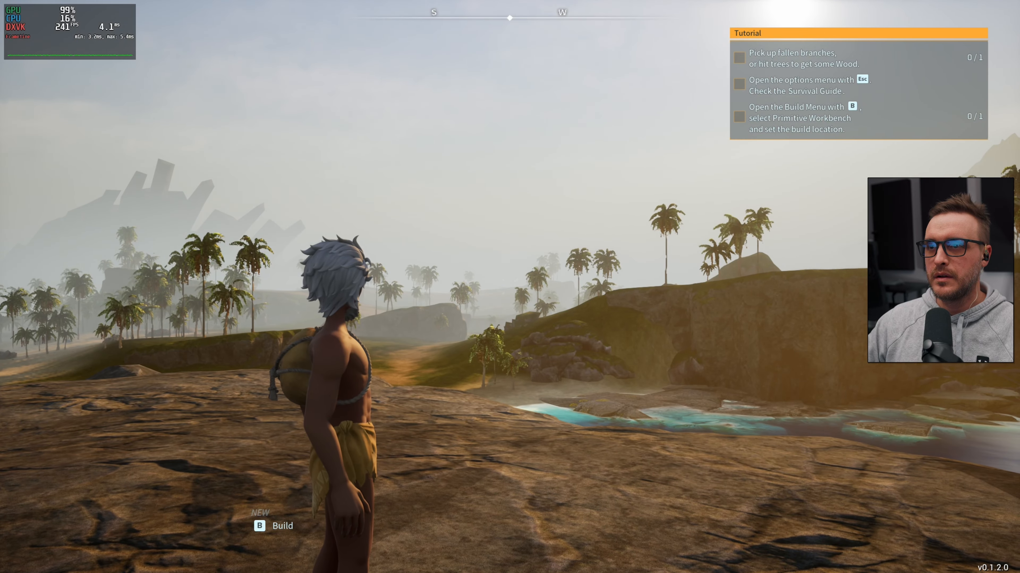
# Show the in-game server info: Best Palworld Linux Tuto, 1 of 32 players.
pyautogui.press('Escape')
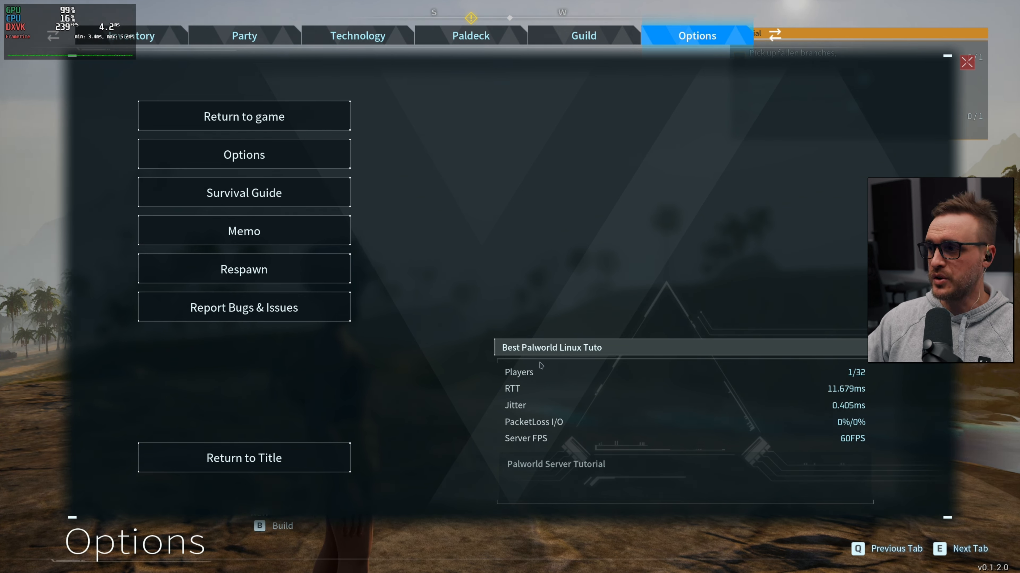
pyautogui.moveTo(506, 354)
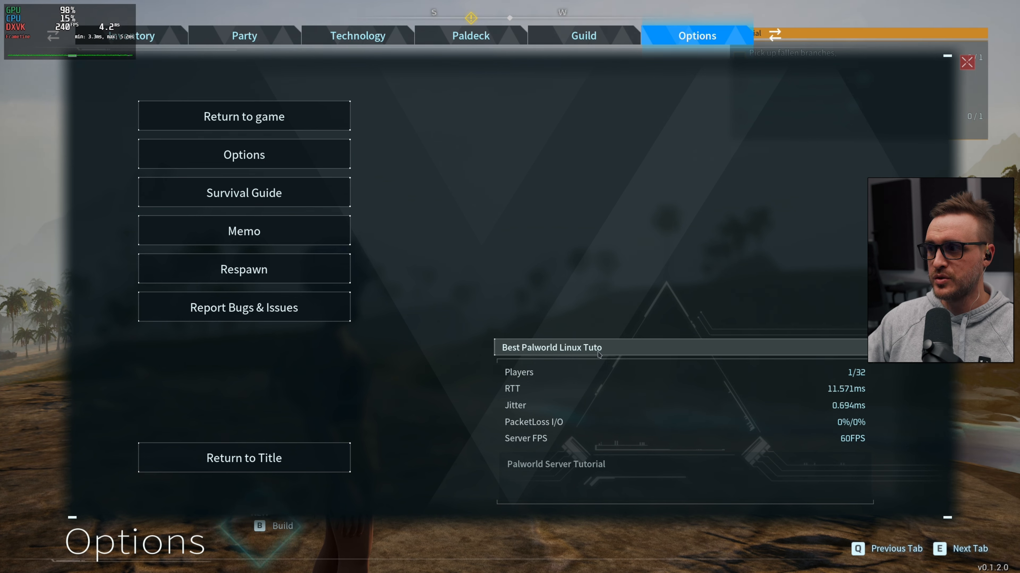
pyautogui.moveTo(560, 379)
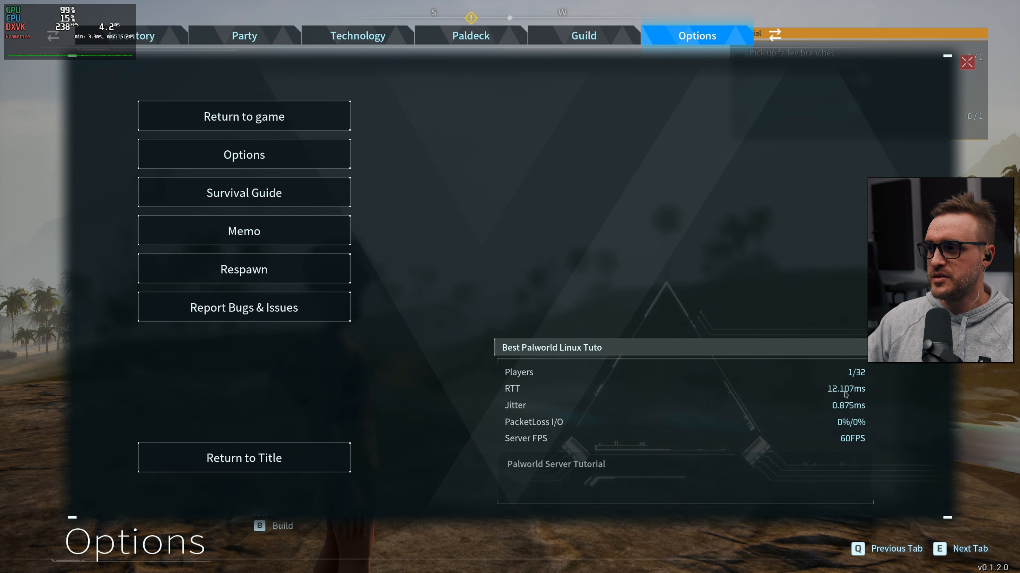
pyautogui.moveTo(468, 463)
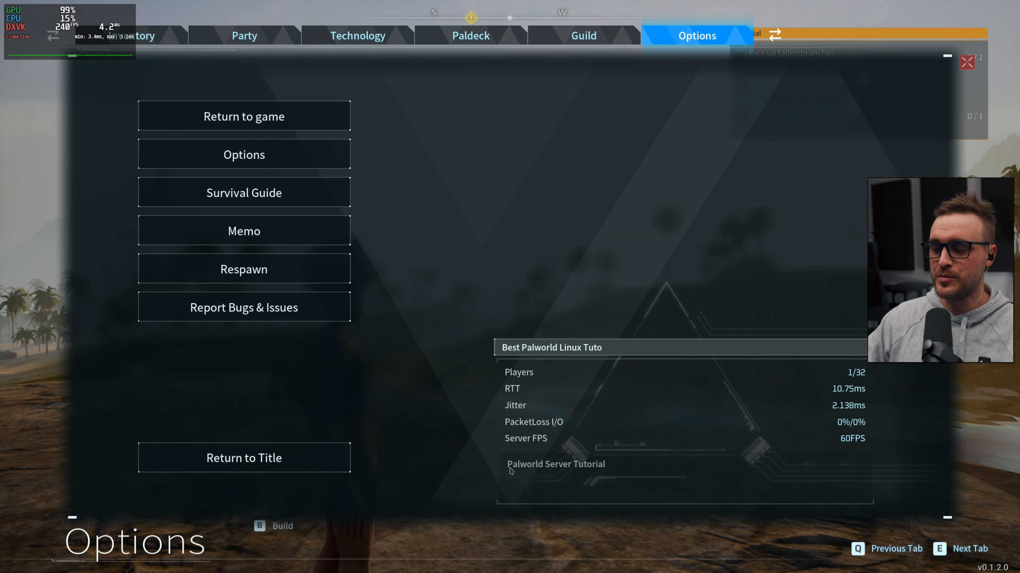
pyautogui.moveTo(623, 473)
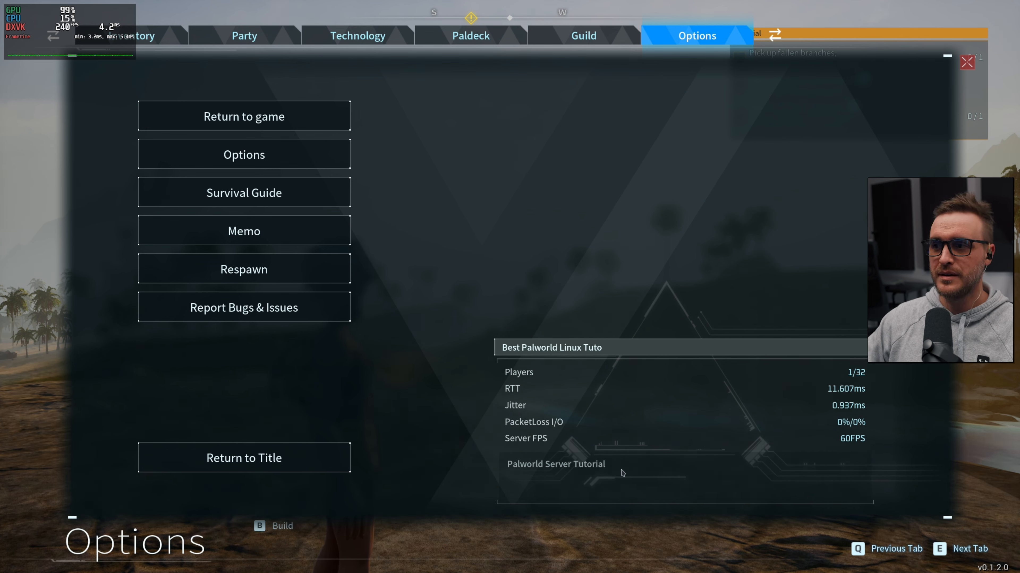